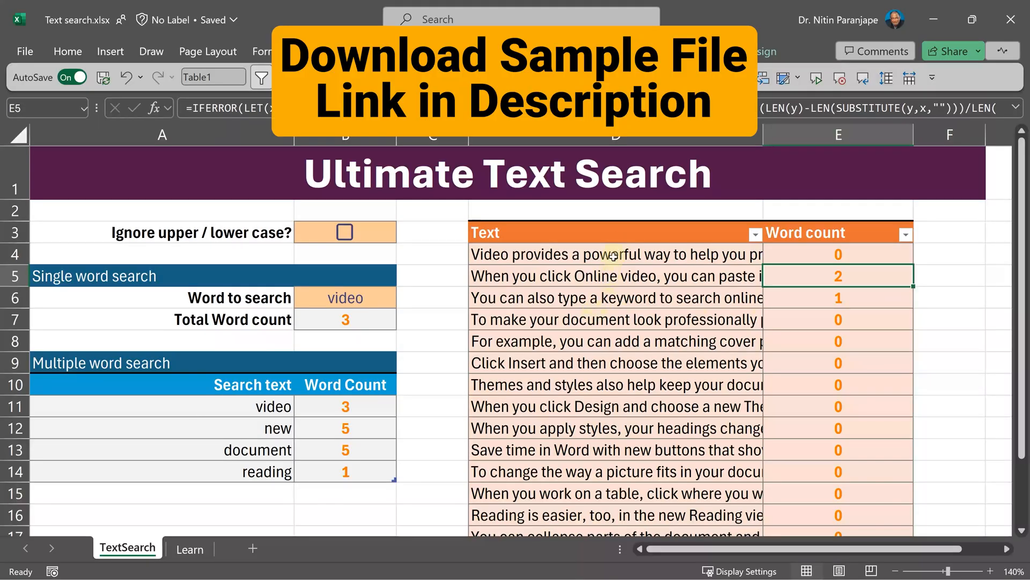
Step: Inspect the table's text entries, the word-to-search cell and the word count formulas
{"action": "left_click", "coordinate": [617, 298]}
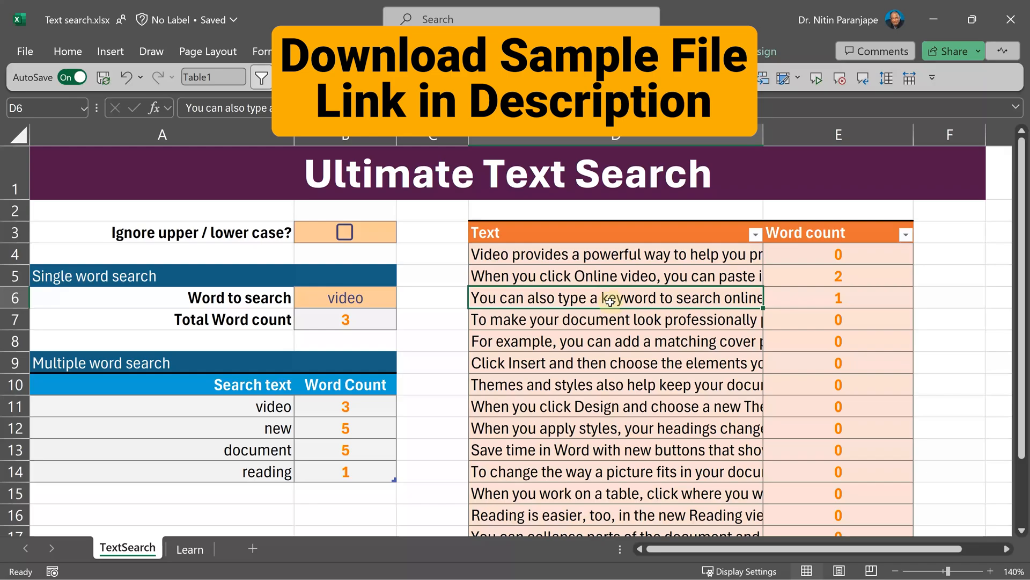
{"action": "left_click", "coordinate": [345, 297]}
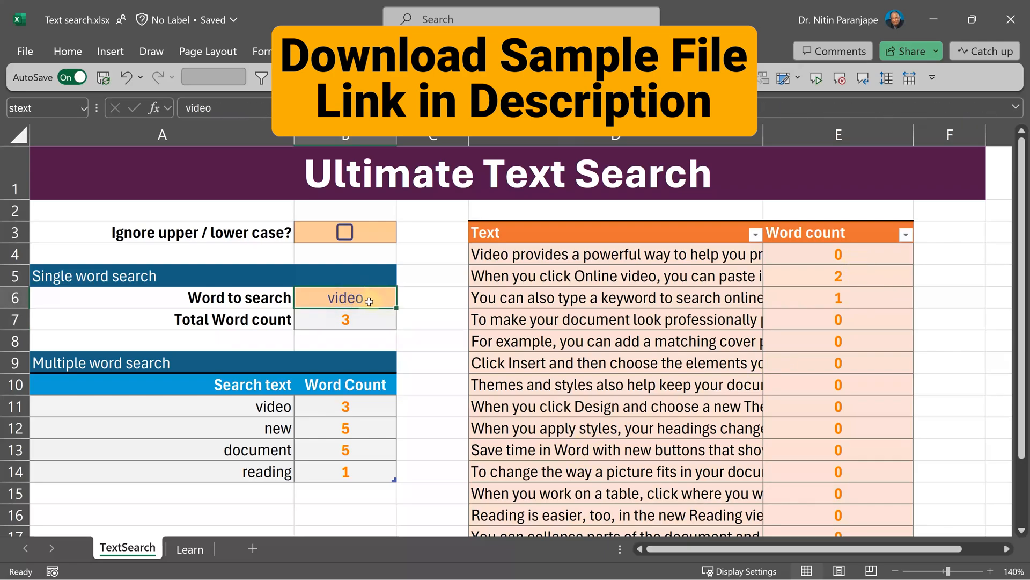
{"action": "mouse_move", "coordinate": [254, 424]}
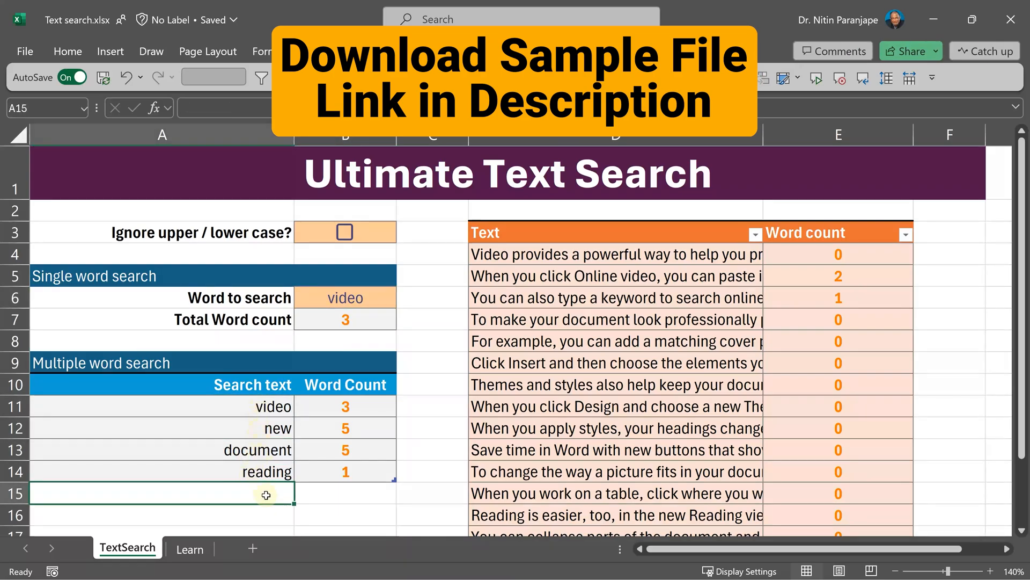
{"action": "left_click", "coordinate": [345, 427]}
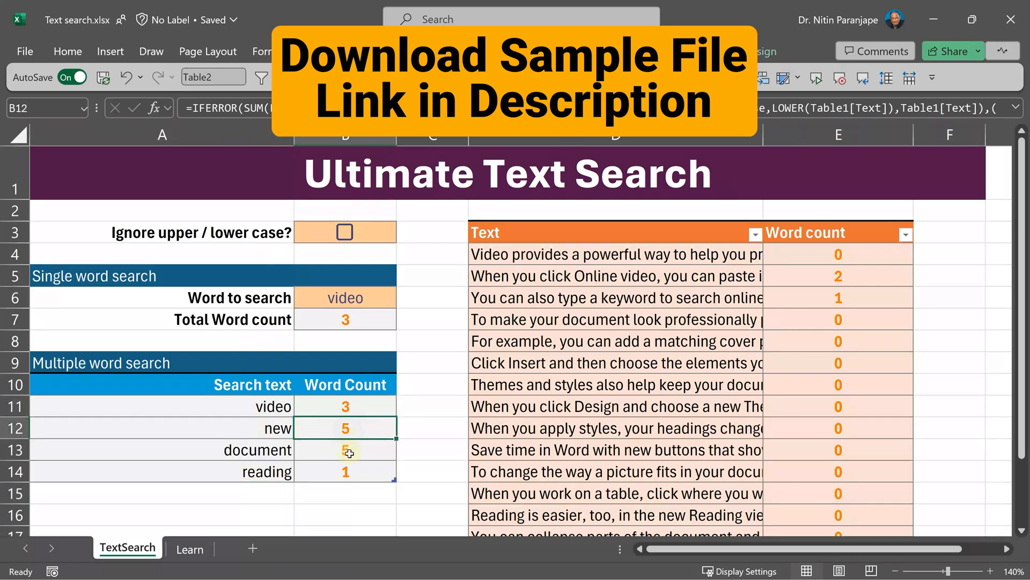
{"action": "left_click", "coordinate": [345, 471]}
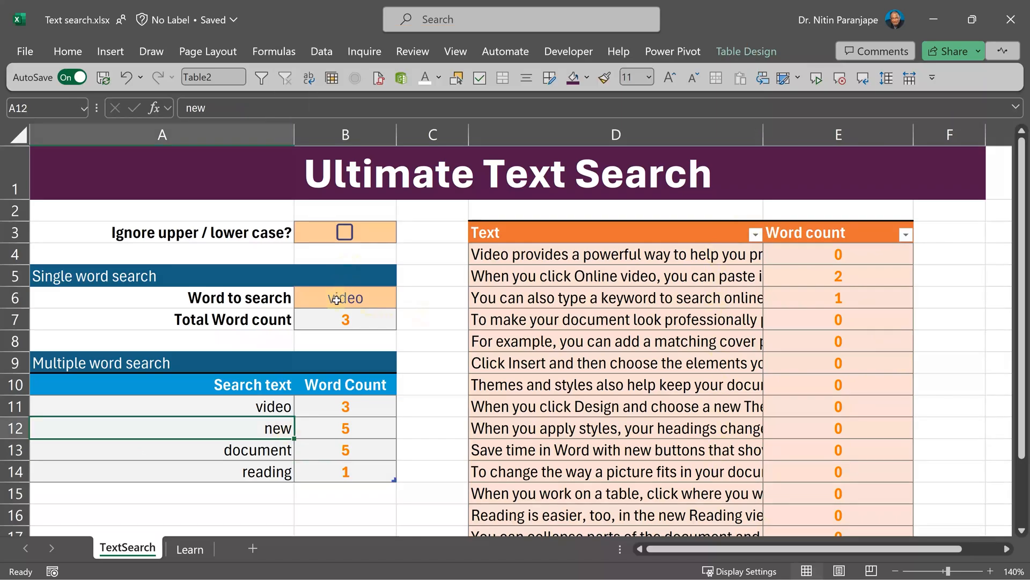
Step: Set the word to search to Video, toggle Ignore case, review E4, then go to Learn
{"action": "left_click", "coordinate": [344, 297]}
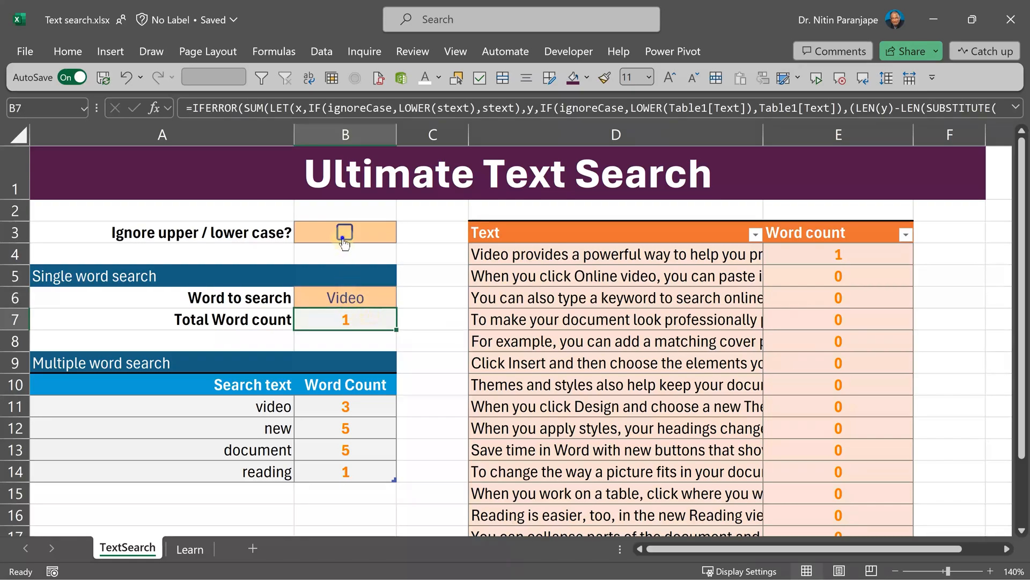
{"action": "left_click", "coordinate": [345, 231]}
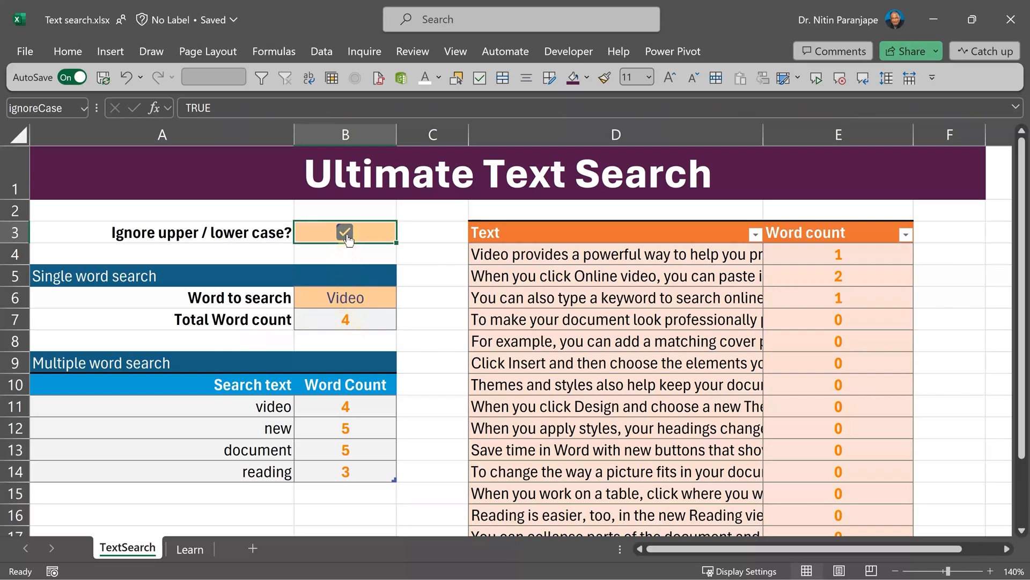
{"action": "left_click", "coordinate": [344, 231]}
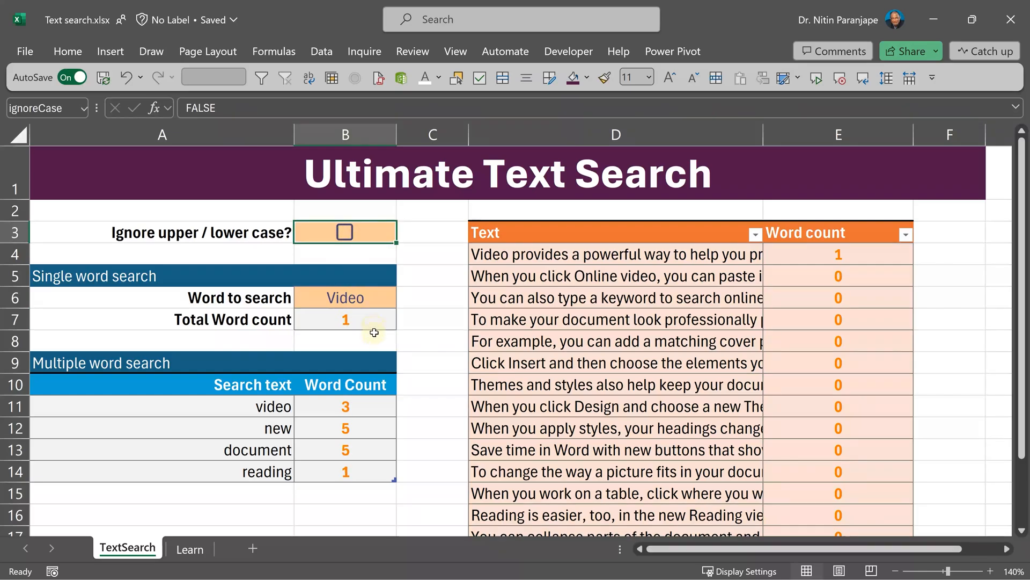
{"action": "left_click", "coordinate": [838, 255]}
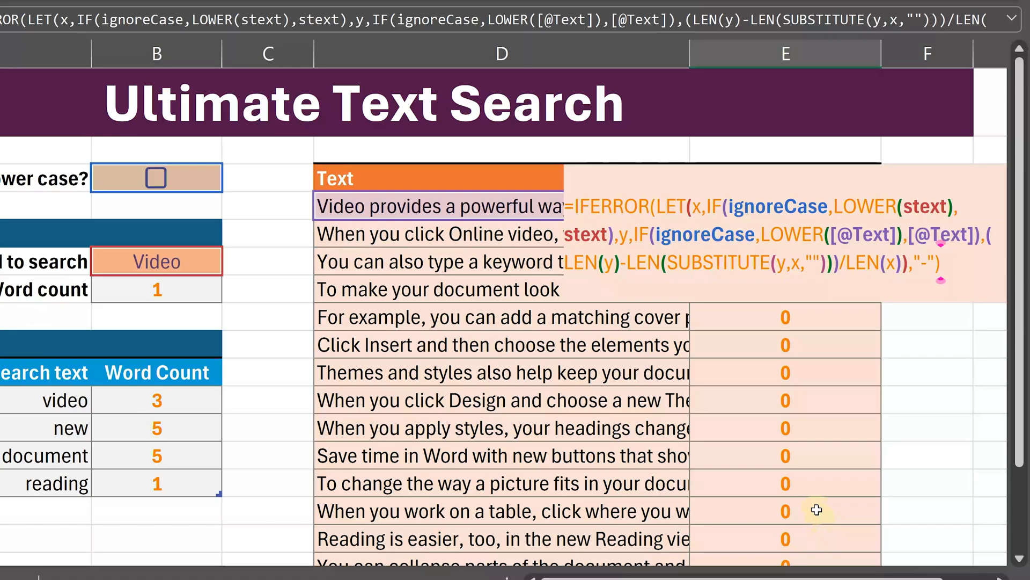
{"action": "left_click", "coordinate": [189, 548]}
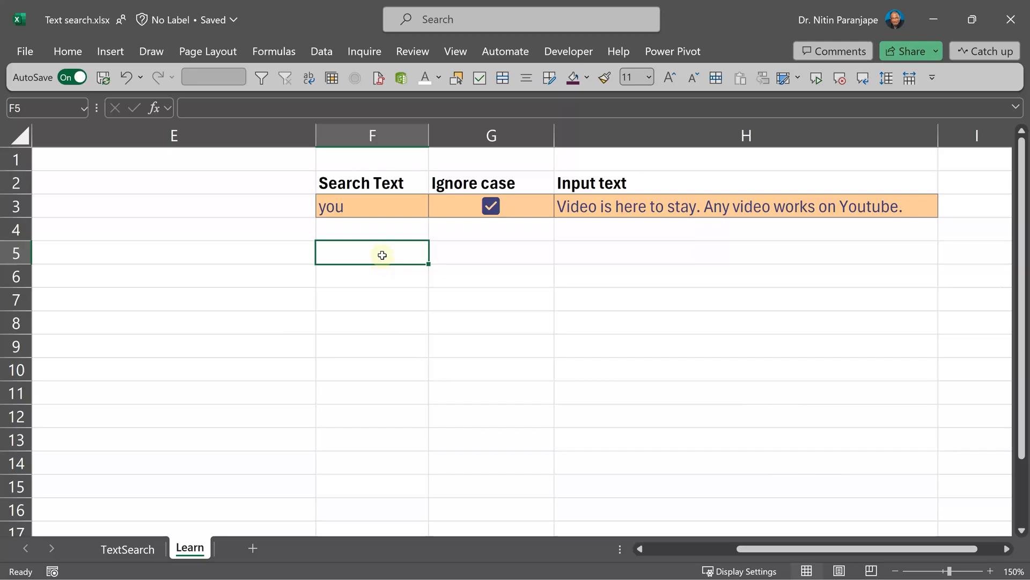
Step: Name cell H3 'input' and cell F3 'st', with here as the search word
{"action": "left_click", "coordinate": [371, 206]}
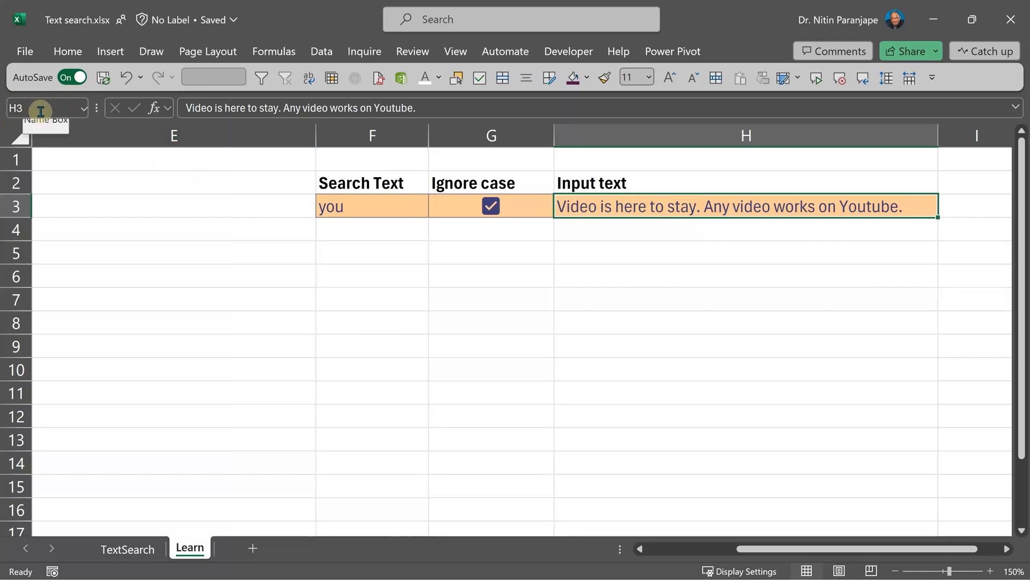
{"action": "left_click", "coordinate": [33, 108]}
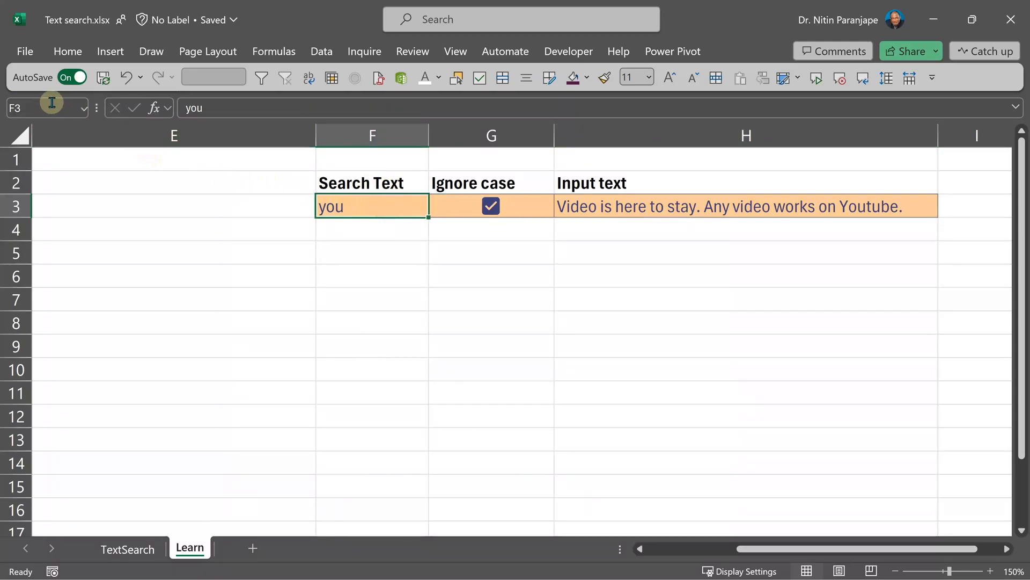
{"action": "type", "text": "st"}
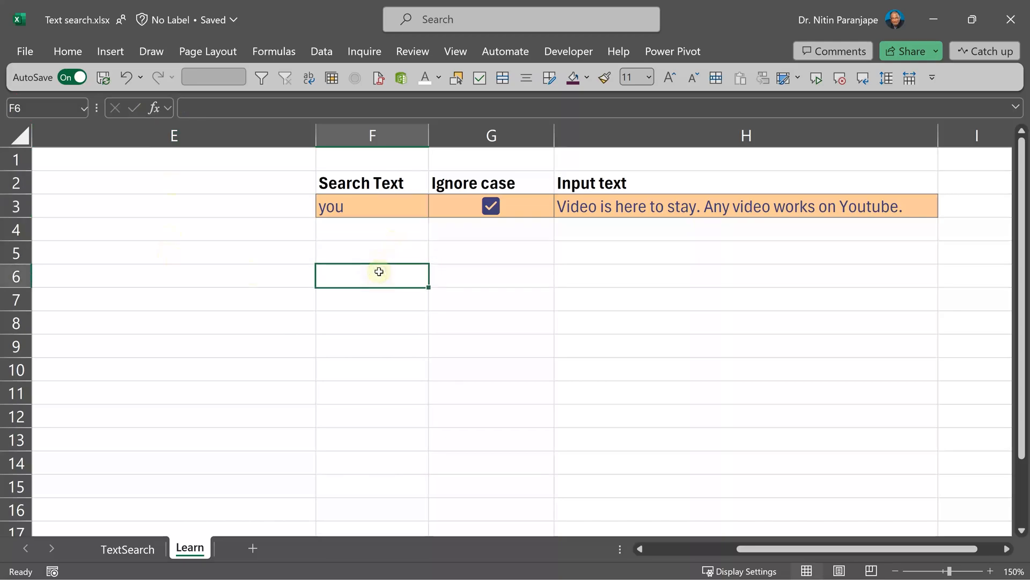
{"action": "left_click", "coordinate": [386, 251]}
{"action": "type", "text": "="}
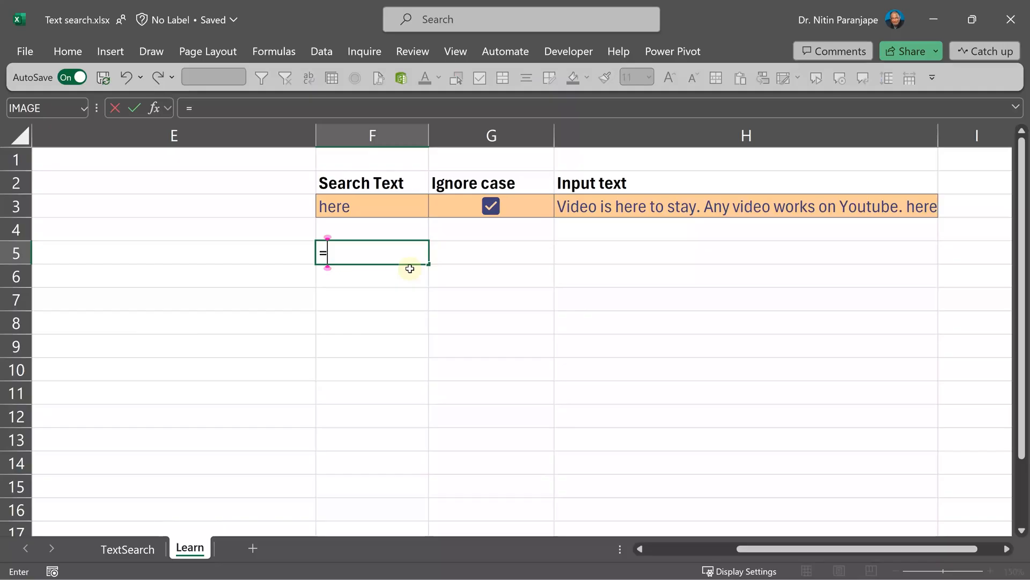
Step: Enter =FIND(st,input) in F5, which locates here at position 10
{"action": "type", "text": "find(st"}
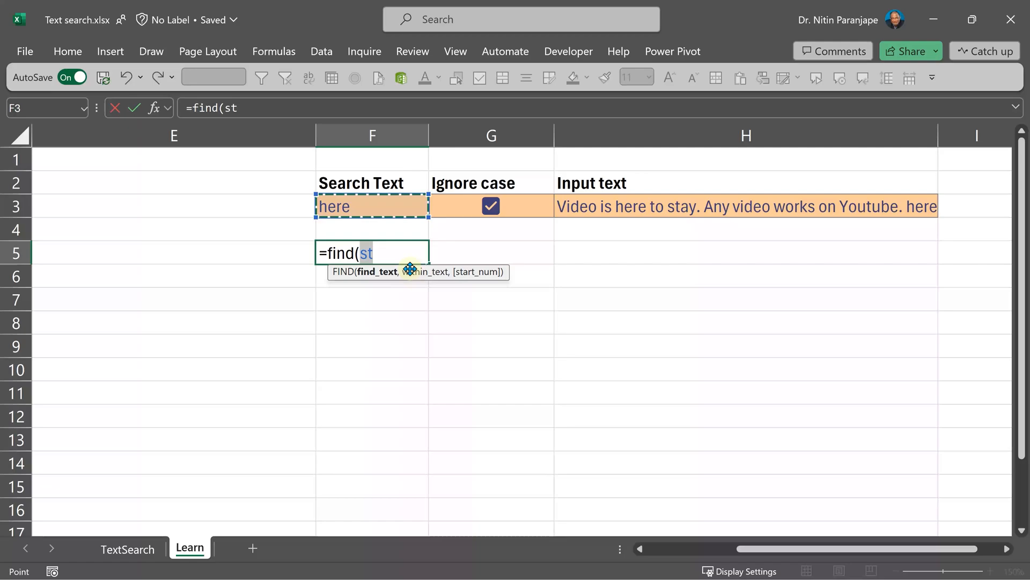
{"action": "type", "text": ",st"}
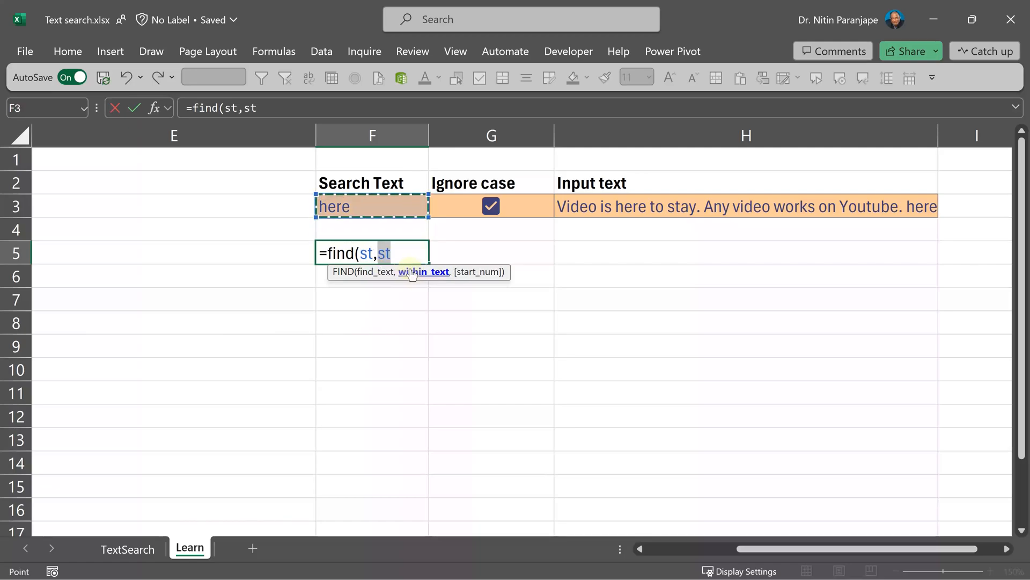
{"action": "left_click", "coordinate": [745, 206]}
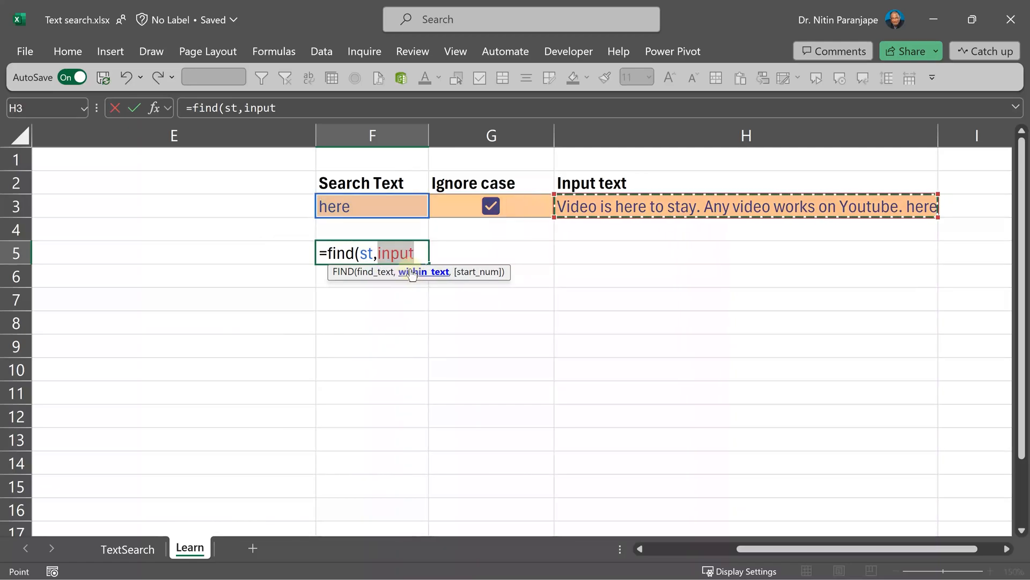
{"action": "type", "text": ")"}
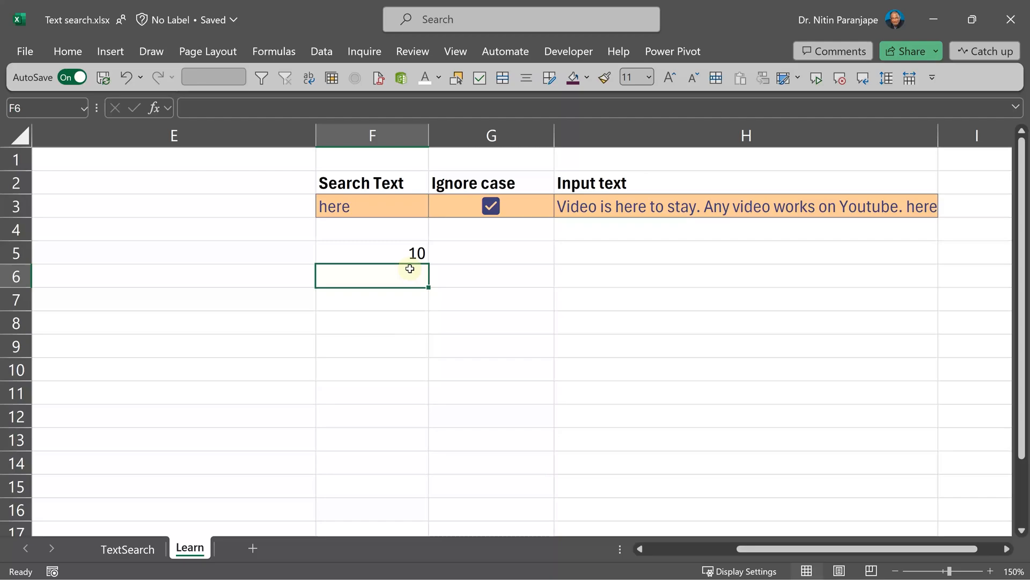
{"action": "mouse_move", "coordinate": [620, 211]}
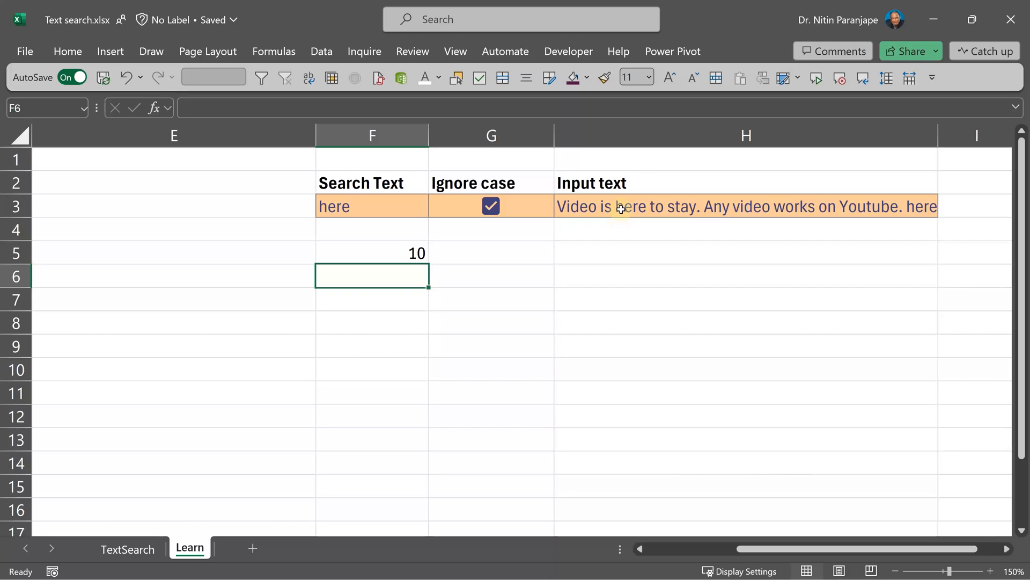
{"action": "mouse_move", "coordinate": [602, 255]}
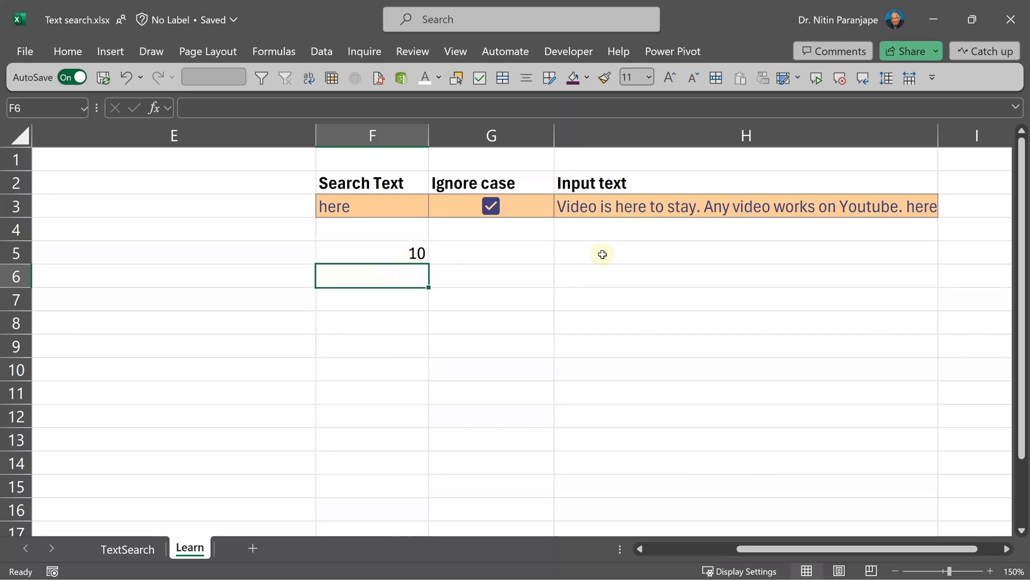
{"action": "mouse_move", "coordinate": [883, 230]}
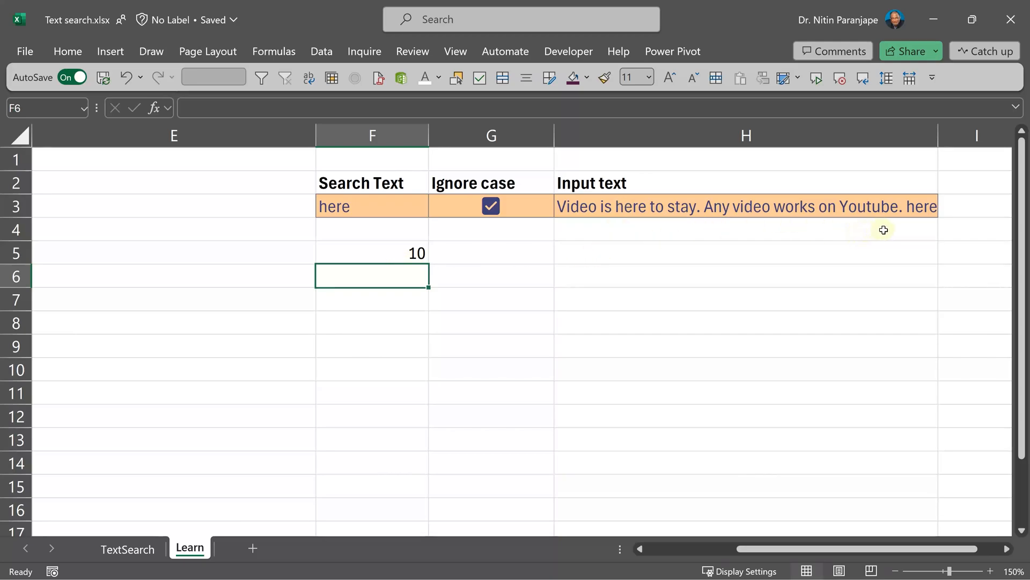
{"action": "mouse_move", "coordinate": [921, 221]}
{"action": "type", "text": "Length total"}
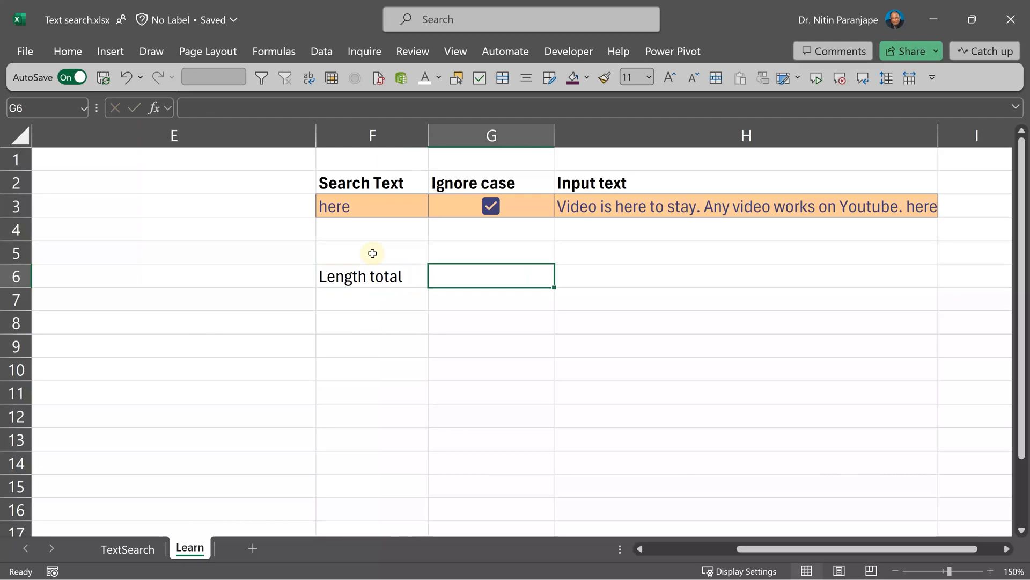
Step: Enter =LEN(input) showing 55 beside Length total, and add the Length st label
{"action": "type", "text": "=l"}
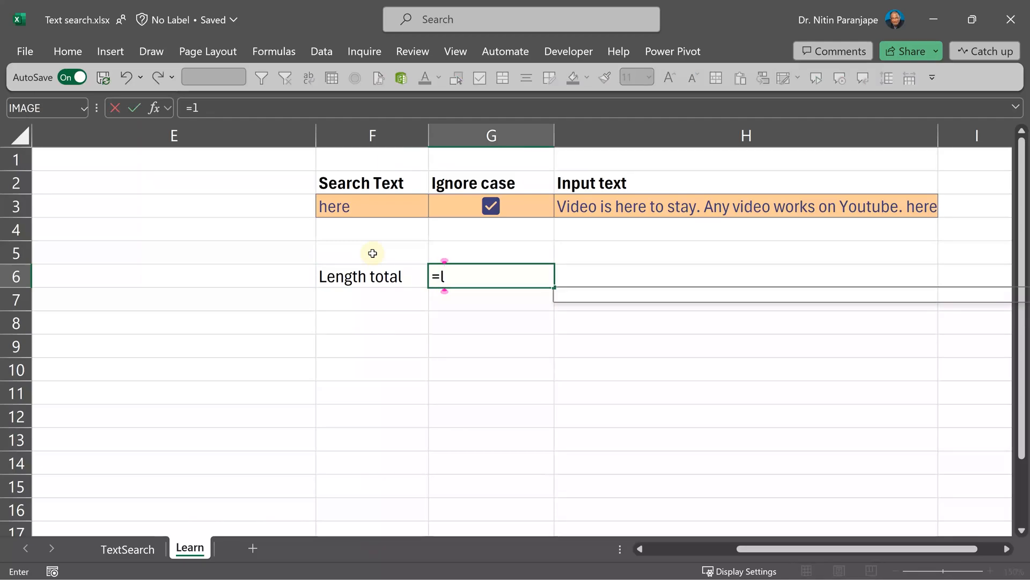
{"action": "type", "text": "en("}
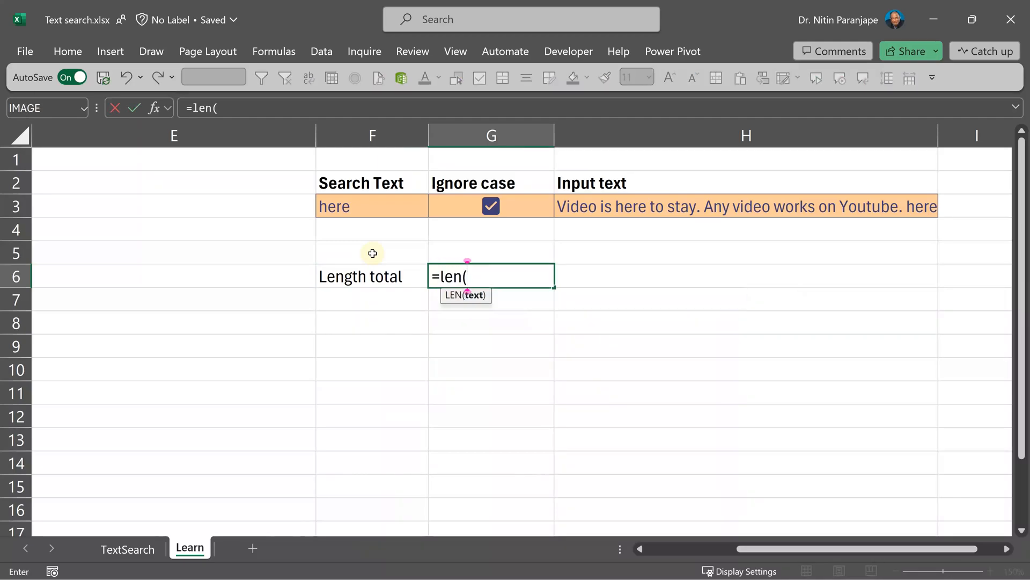
{"action": "key", "text": "Enter"}
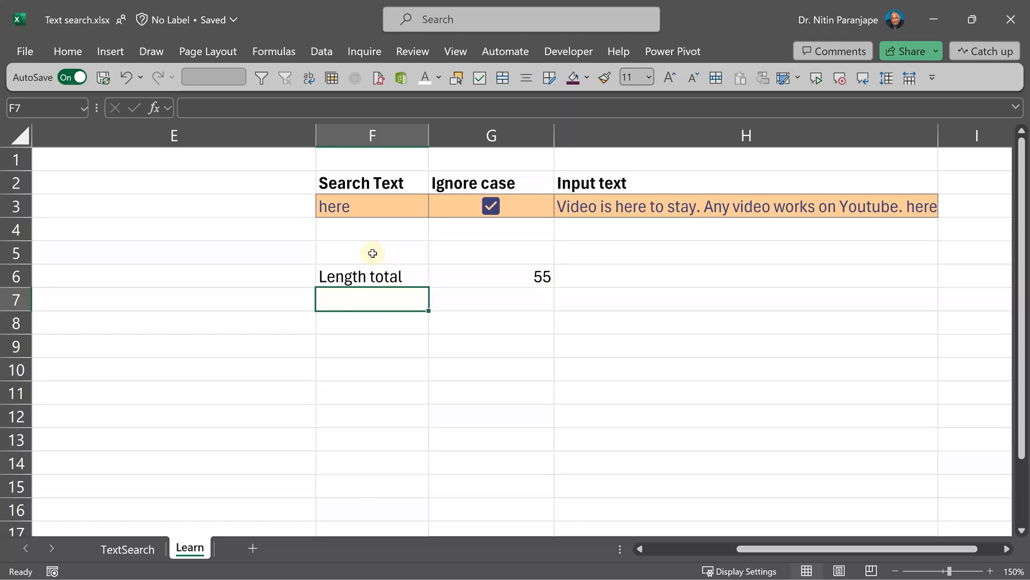
{"action": "type", "text": "Length st"}
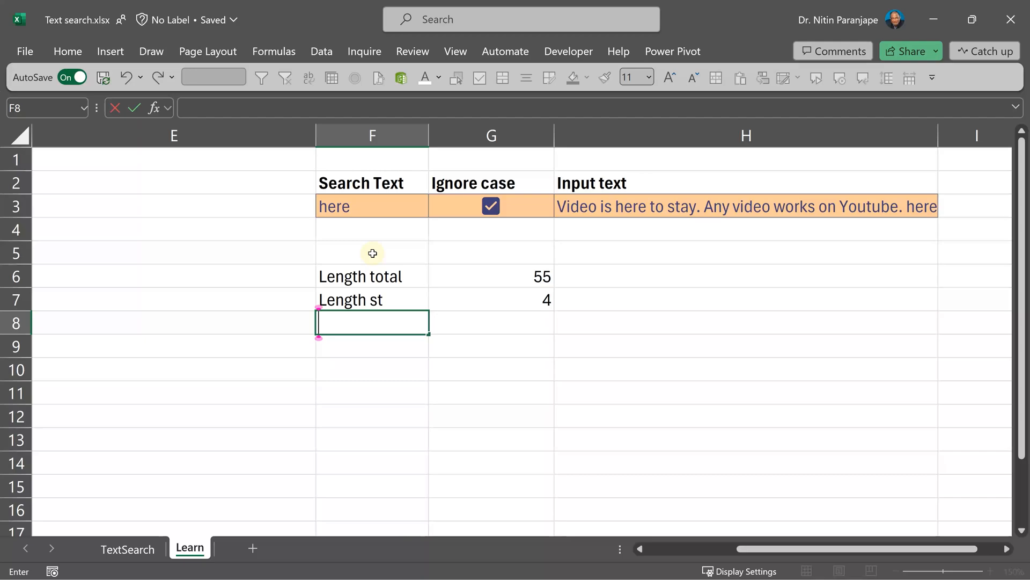
Step: Enter =SUBSTITUTE(input,st,"") in G8 and start the Length label in F9
{"action": "type", "text": "=SUBSTITUTE("}
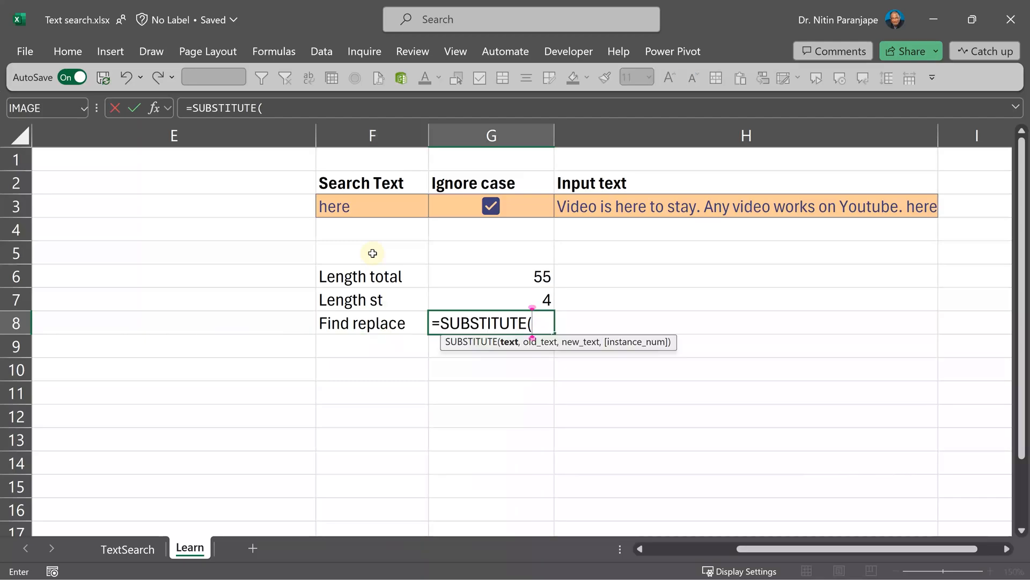
{"action": "left_click", "coordinate": [490, 205]}
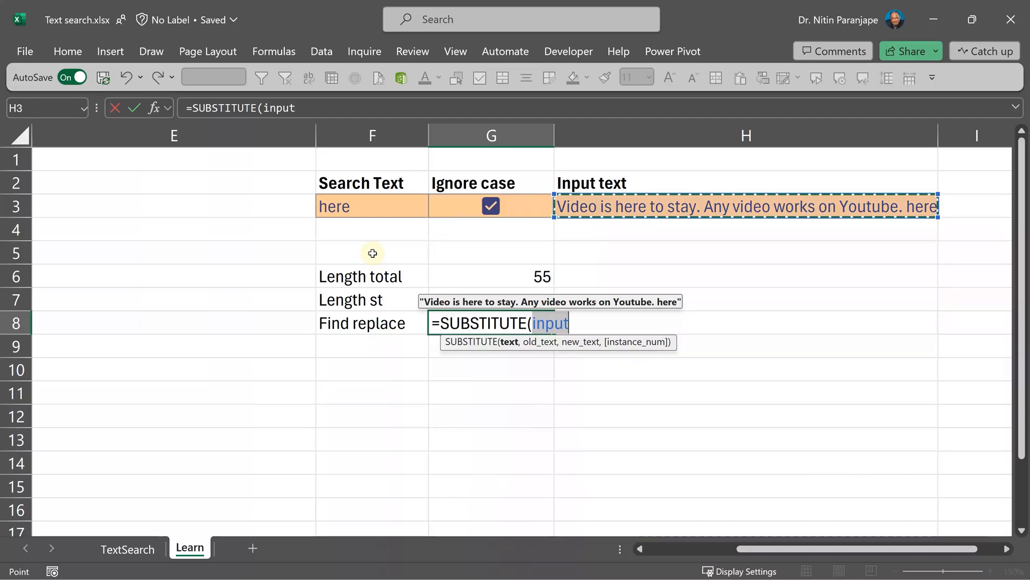
{"action": "type", "text": ","}
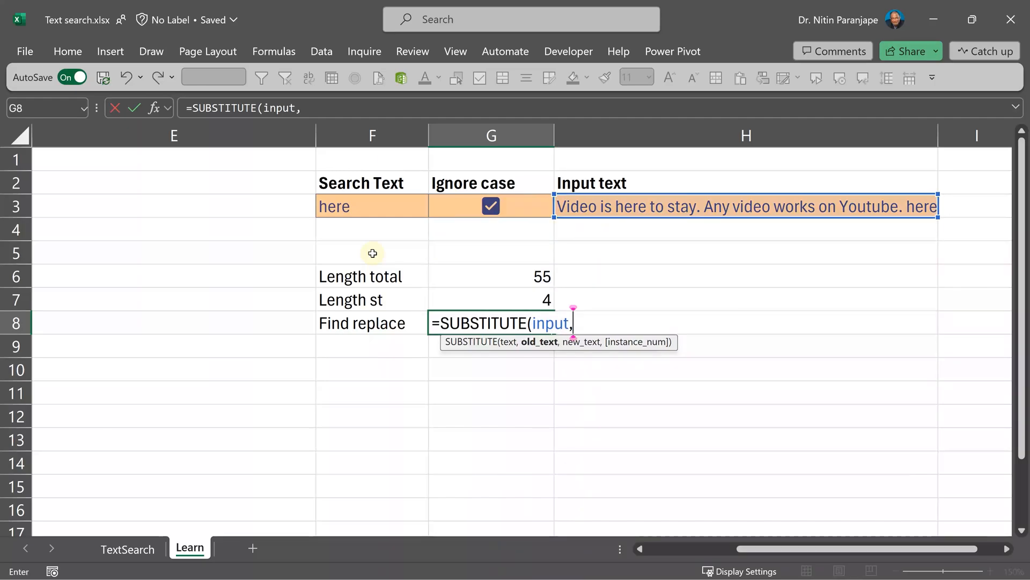
{"action": "type", "text": "st"}
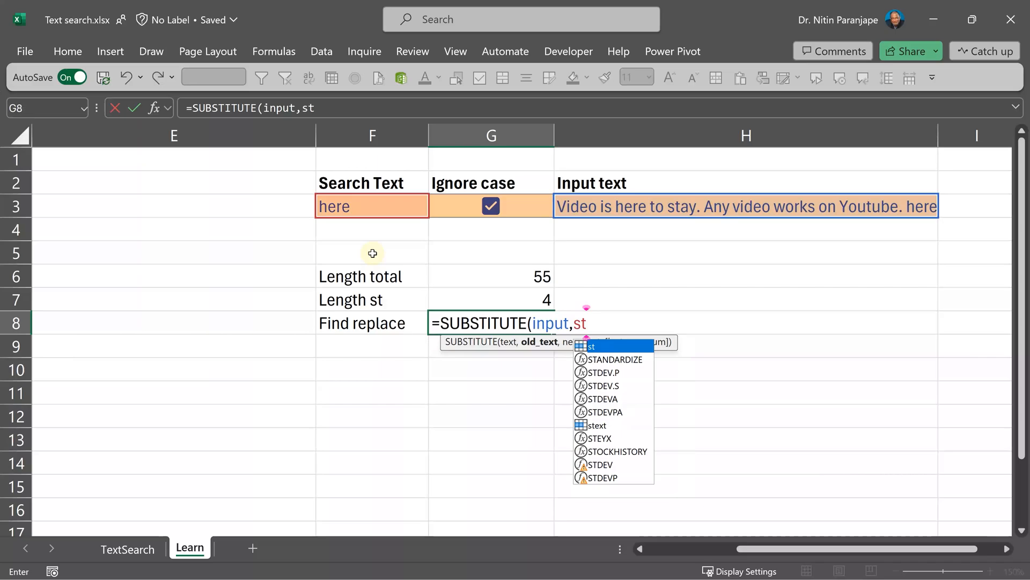
{"action": "type", "text": ","}
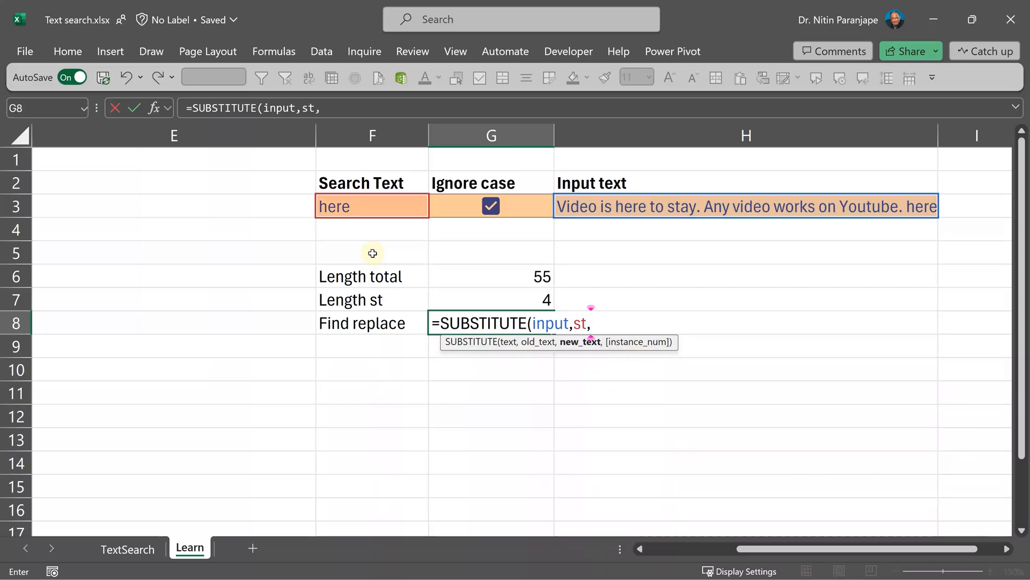
{"action": "type", "text": "\"\")"}
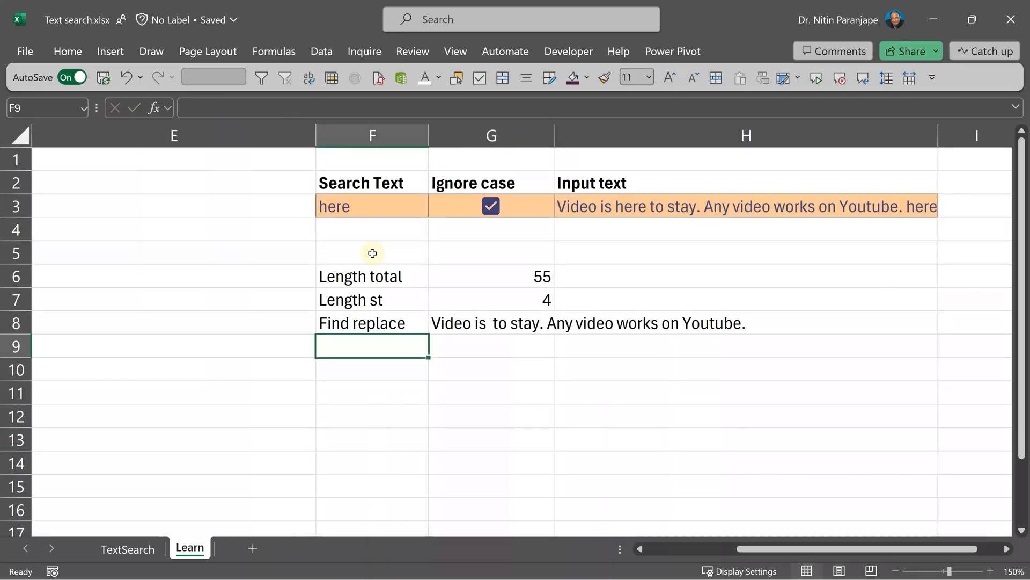
{"action": "type", "text": "Length"}
{"action": "left_click", "coordinate": [493, 346]}
{"action": "type", "text": "=len(G8"}
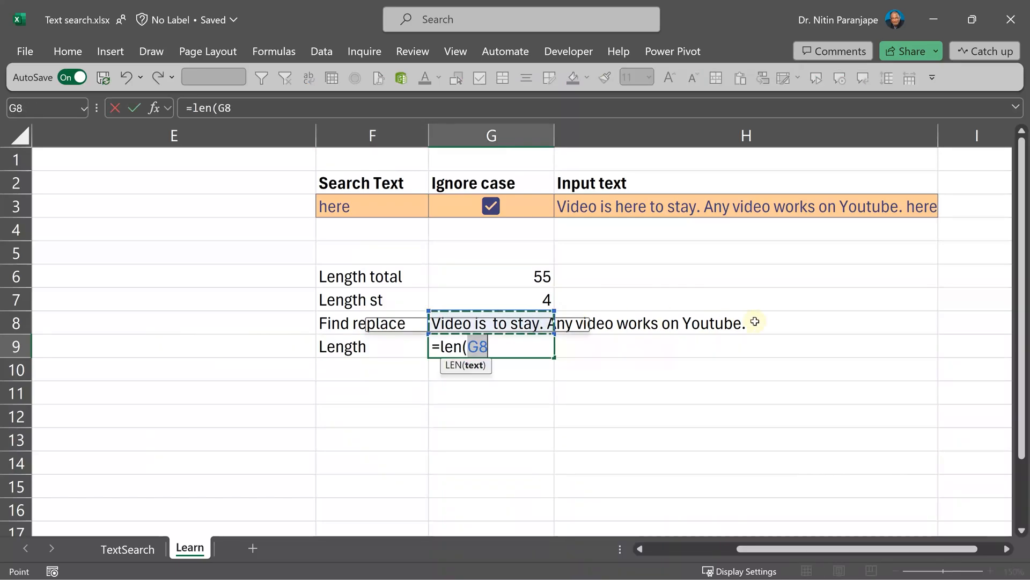
Step: Confirm Length as 47, add the Diff row showing 8, and begin the Word count label
{"action": "key", "text": "Enter"}
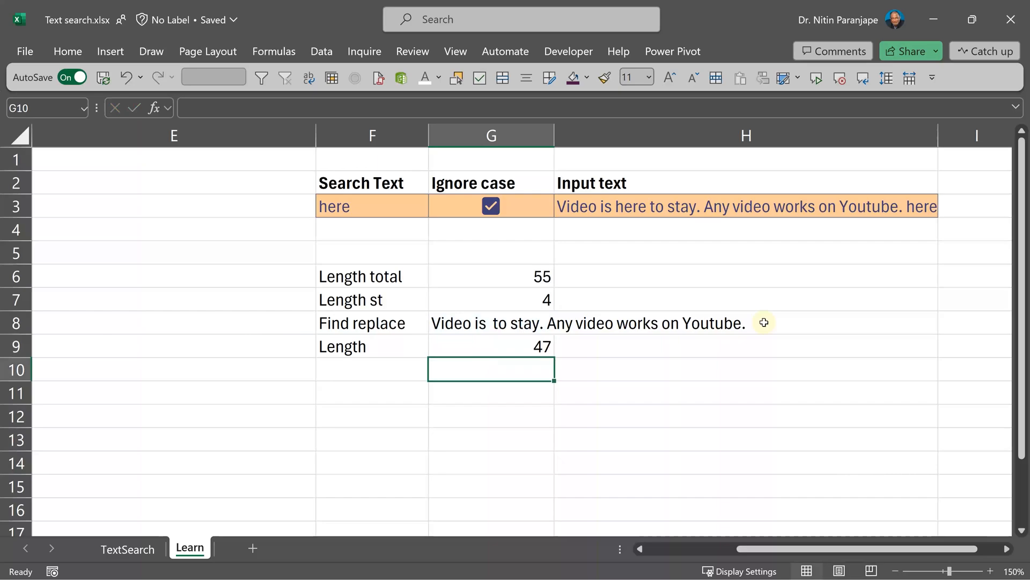
{"action": "type", "text": "Diff"}
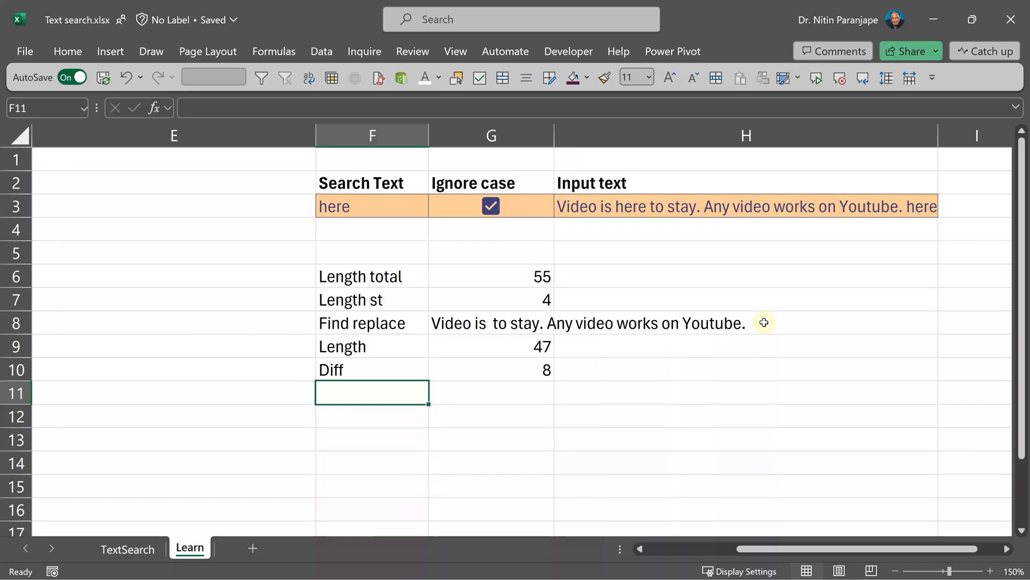
{"action": "mouse_move", "coordinate": [443, 293]}
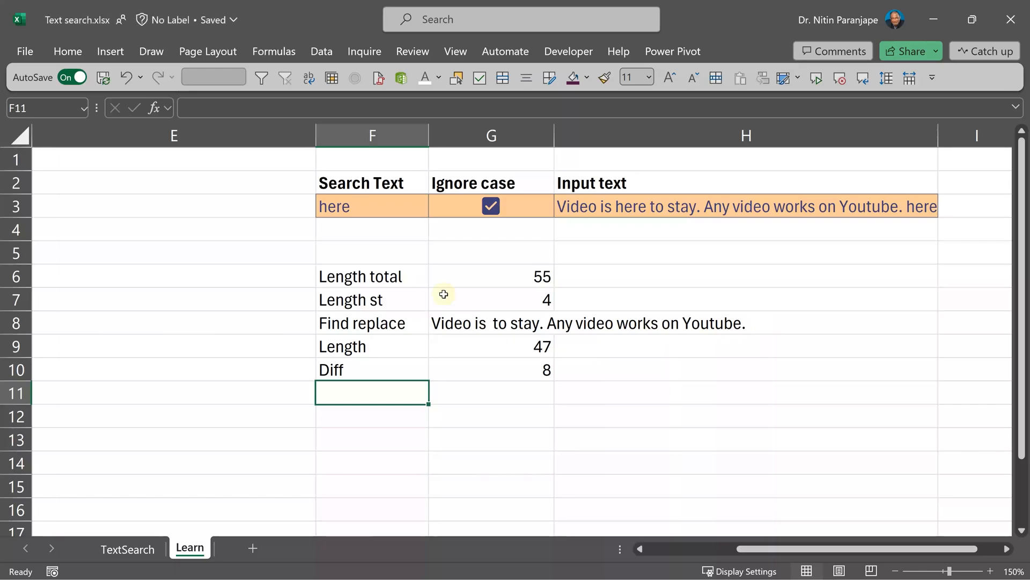
{"action": "type", "text": "Word count"}
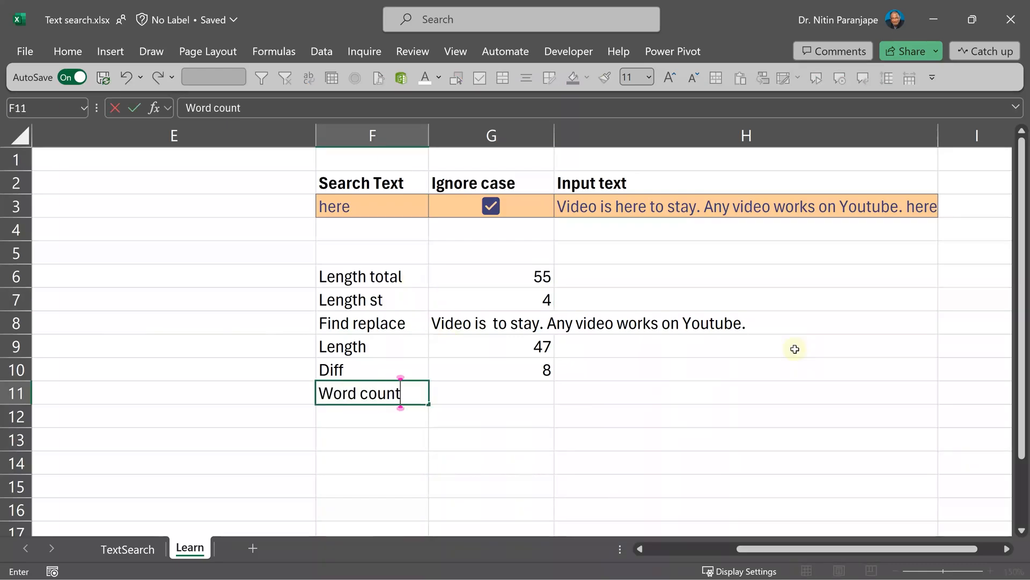
Step: Enter =G10/G9 in G11 beside the Word count label
{"action": "left_click", "coordinate": [490, 369]}
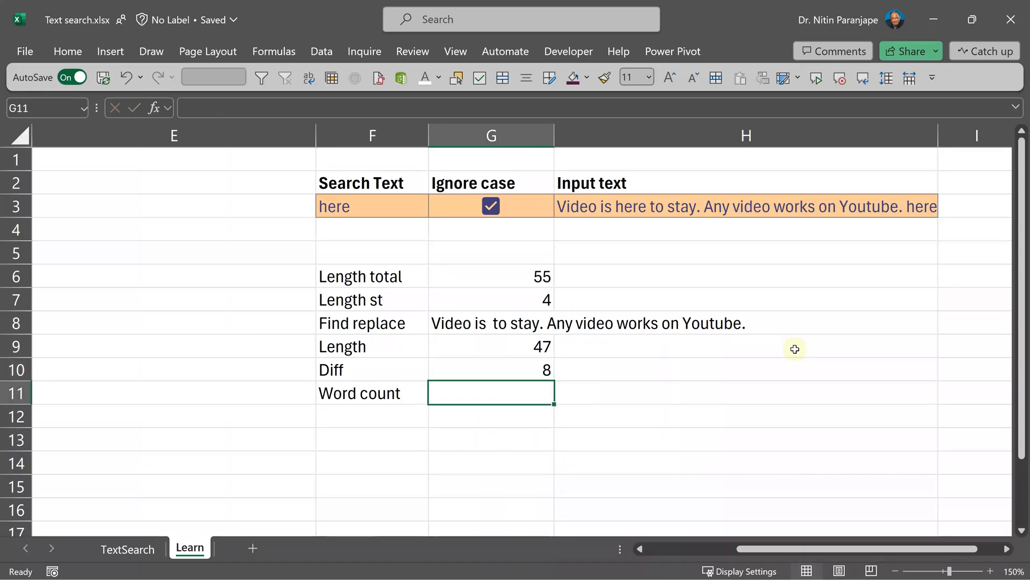
{"action": "type", "text": "=G10/G9"}
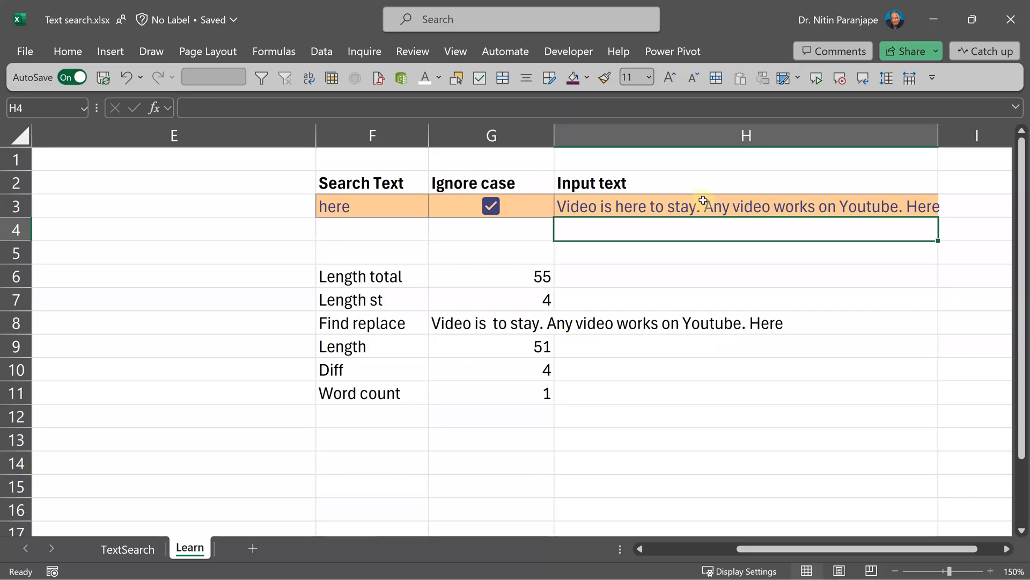
{"action": "mouse_move", "coordinate": [529, 386]}
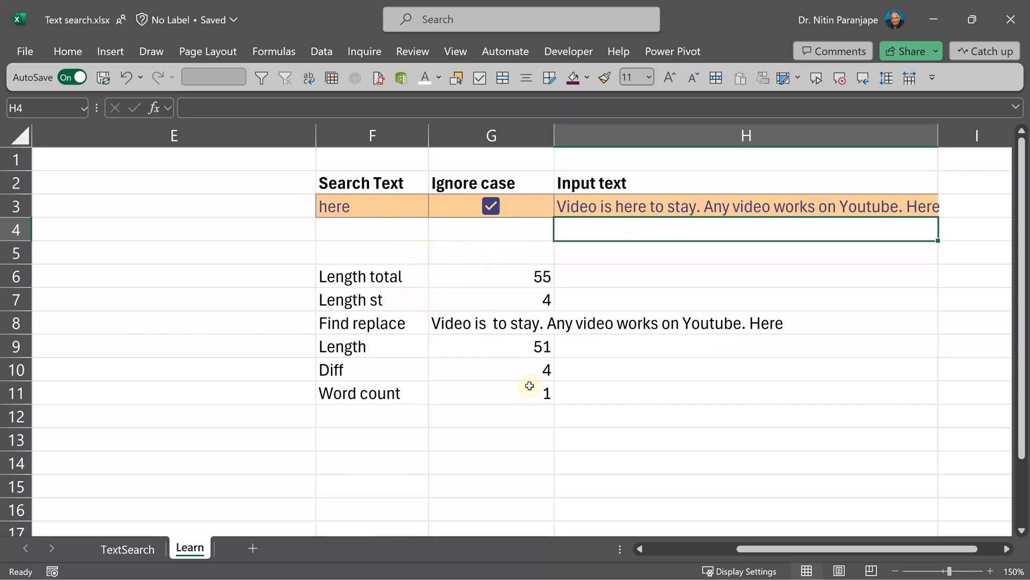
Step: Toggle Ignore case in G3 off and back on; Word count stays at 1
{"action": "left_click", "coordinate": [491, 205]}
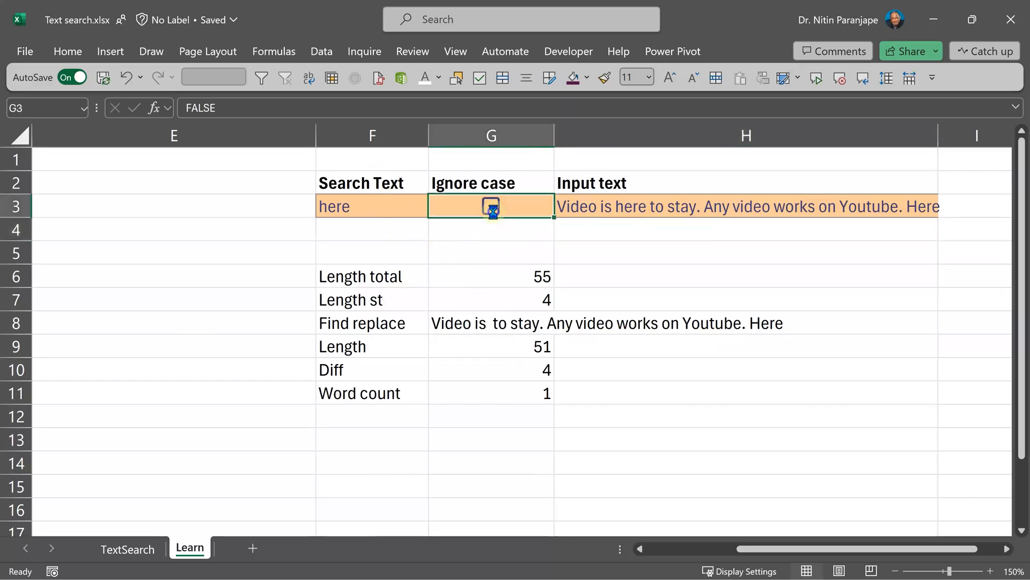
{"action": "left_click", "coordinate": [491, 205]}
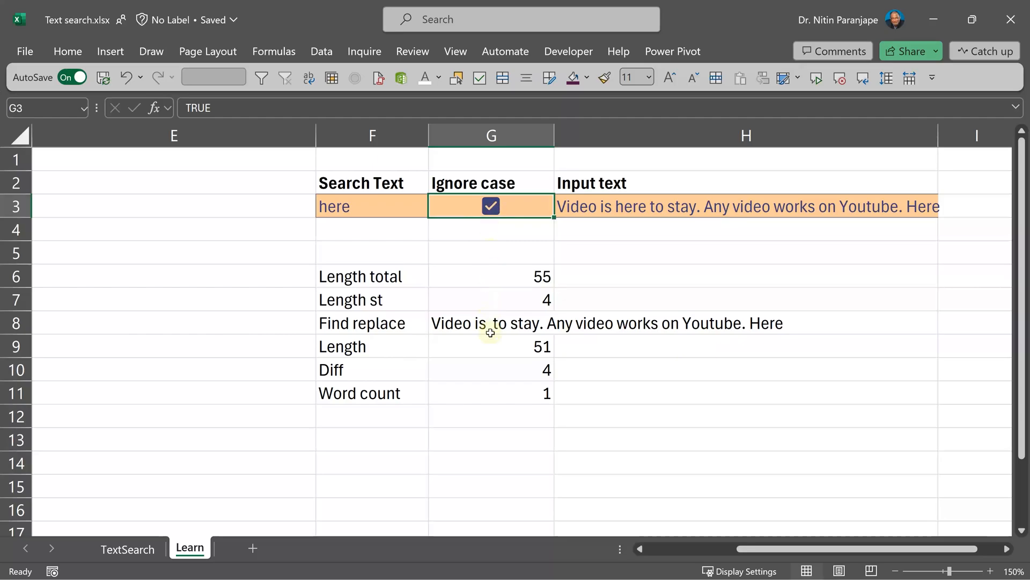
Step: Wrap input and st in IF(G3,LOWER(...)) inside SUBSTITUTE, raising Word count to 2
{"action": "left_click", "coordinate": [490, 393]}
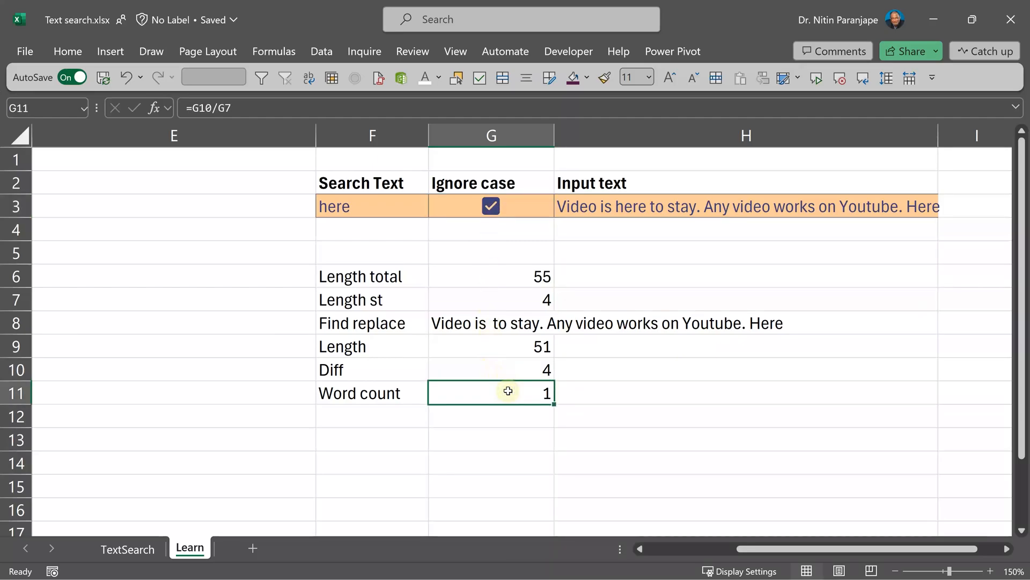
{"action": "left_click", "coordinate": [490, 323]}
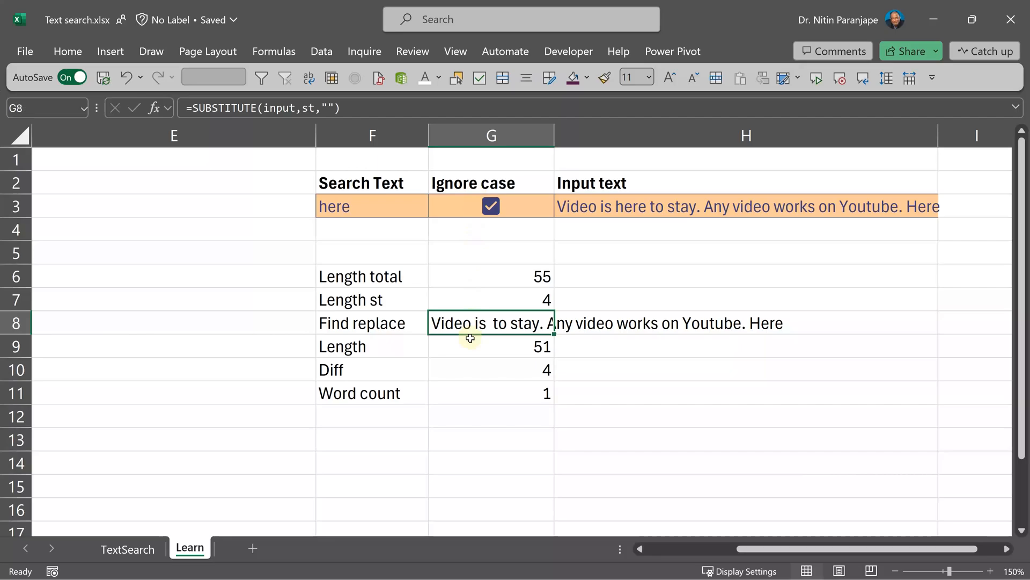
{"action": "double_click", "coordinate": [491, 322]}
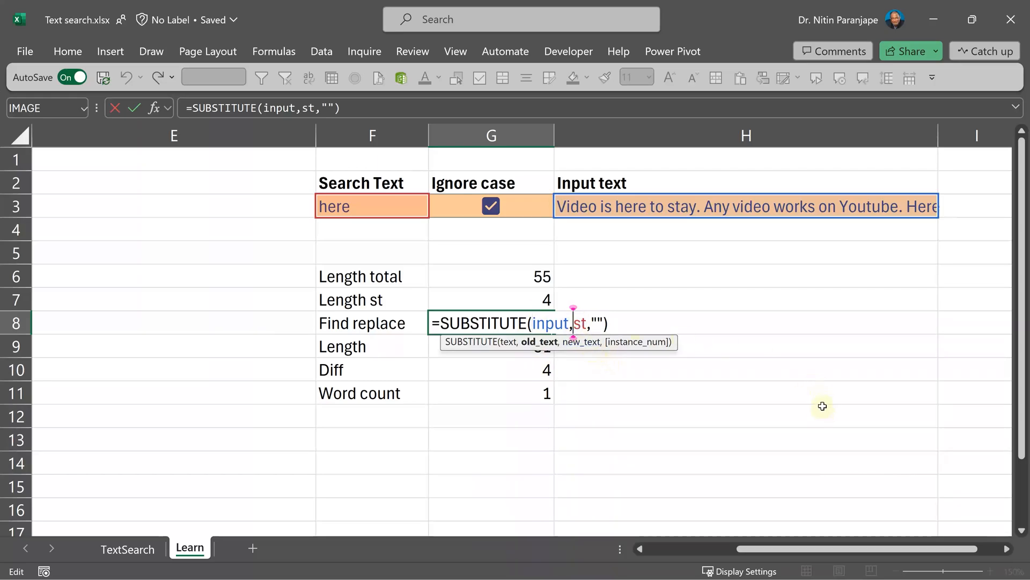
{"action": "mouse_move", "coordinate": [808, 416]}
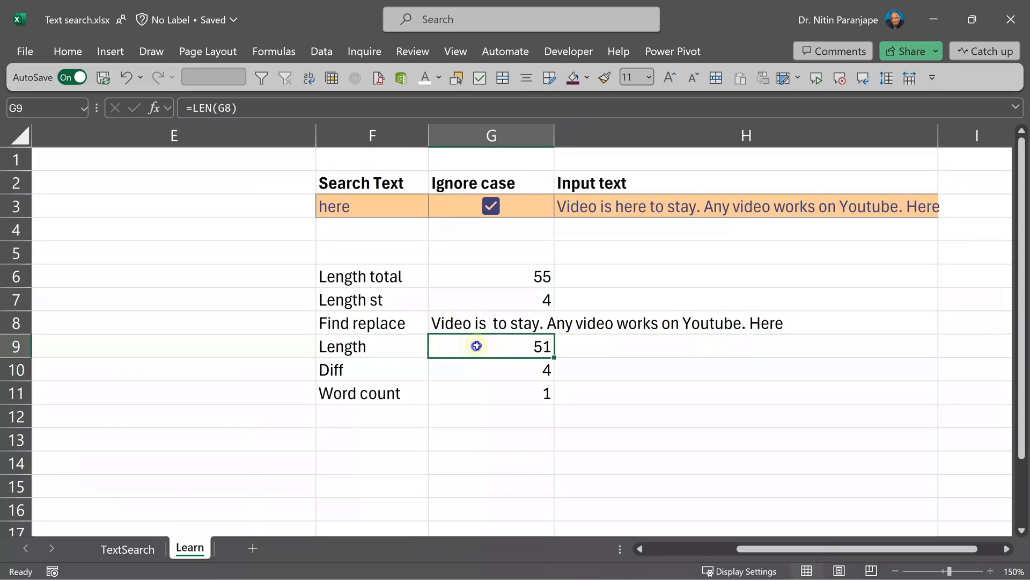
{"action": "double_click", "coordinate": [491, 322]}
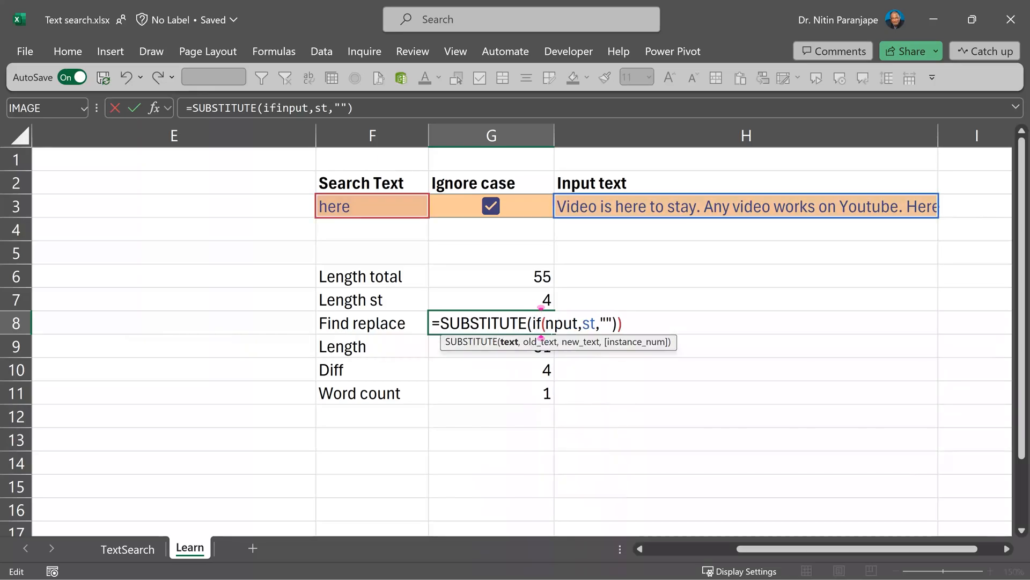
{"action": "left_click", "coordinate": [490, 205]}
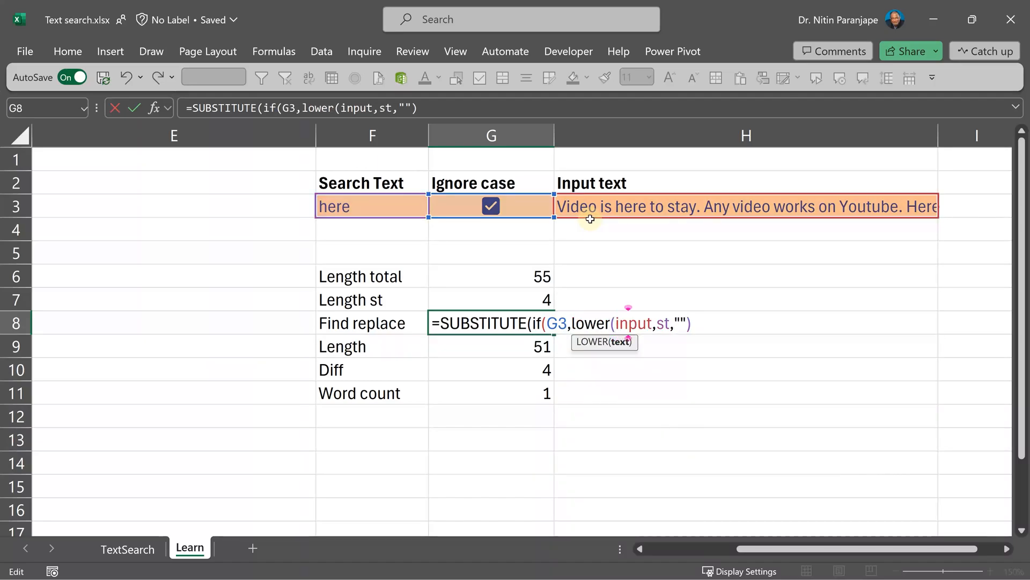
{"action": "type", "text": "),input),if(g3,lower("}
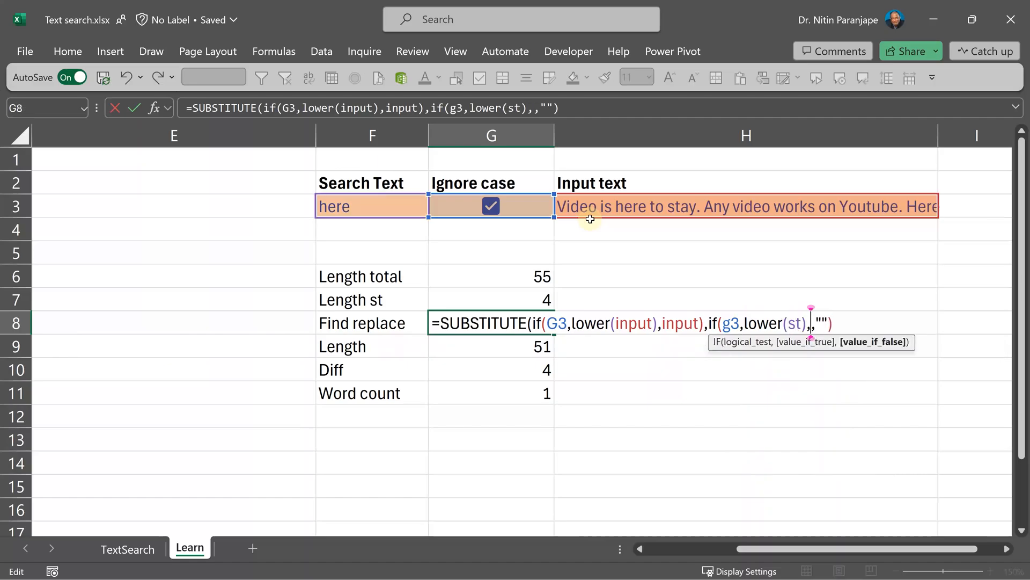
{"action": "type", "text": "st"}
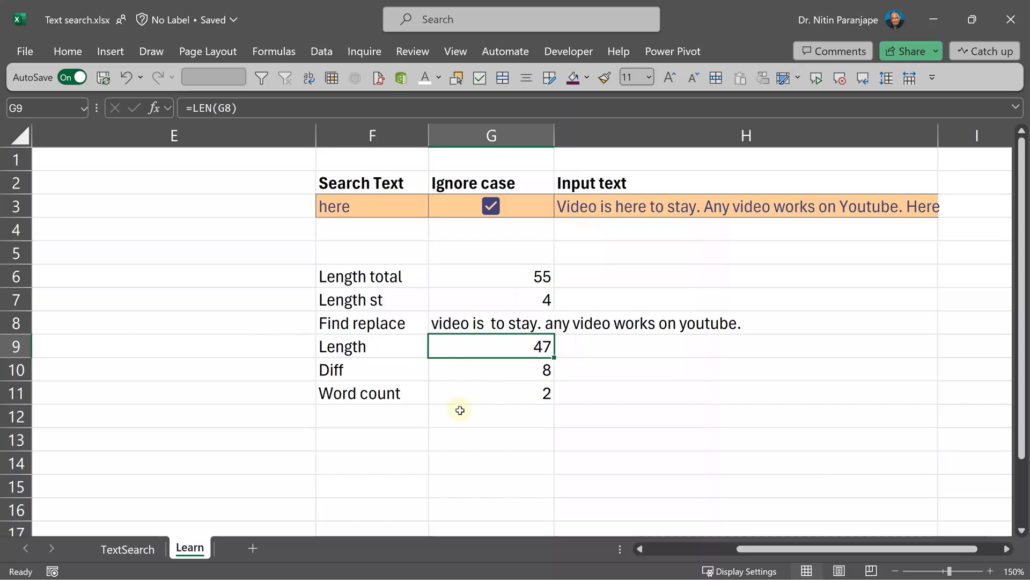
{"action": "mouse_move", "coordinate": [530, 392]}
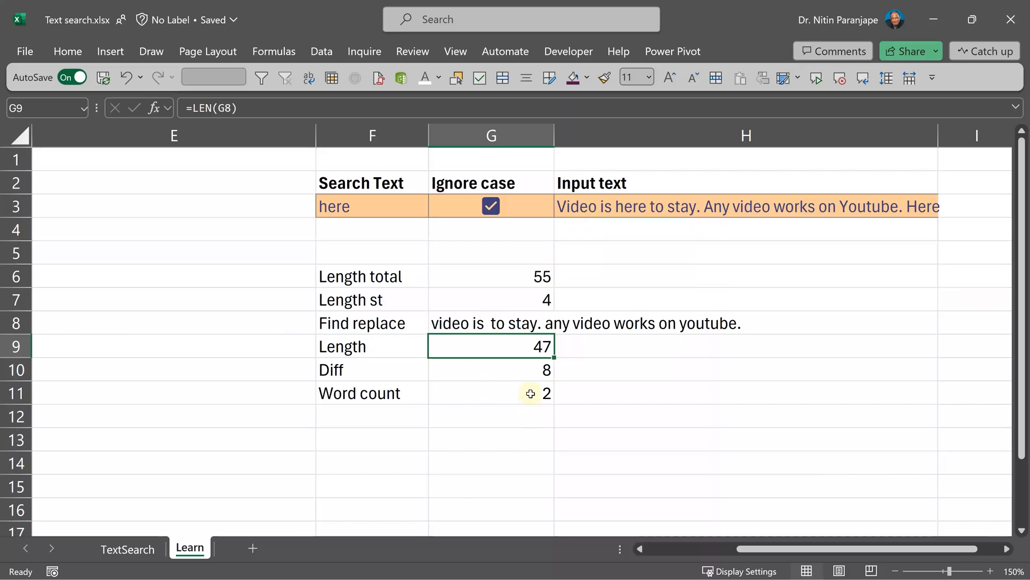
Step: Untick Ignore case in G3 so Word count returns to 1, then select G5
{"action": "left_click", "coordinate": [491, 206]}
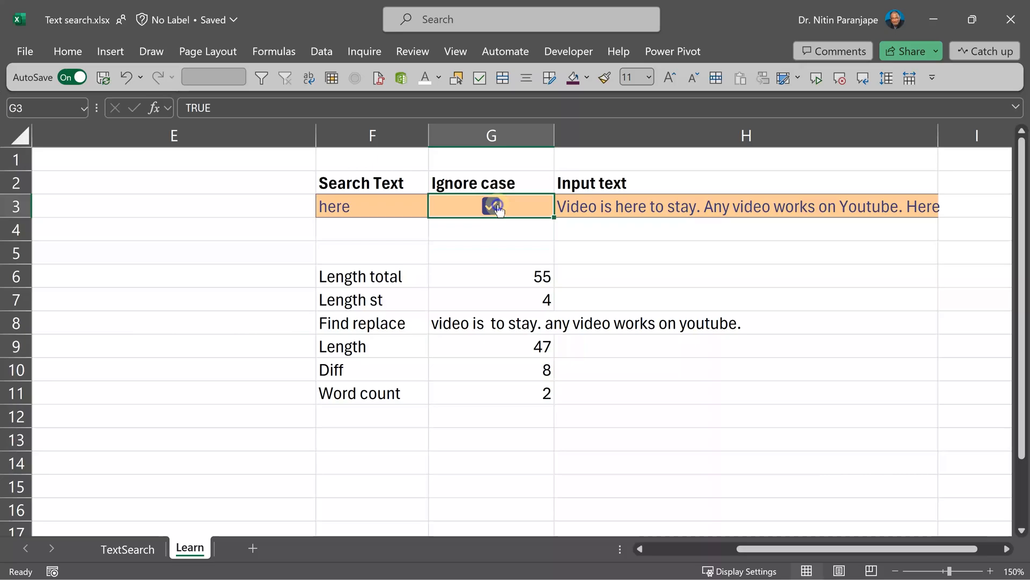
{"action": "left_click", "coordinate": [491, 205]}
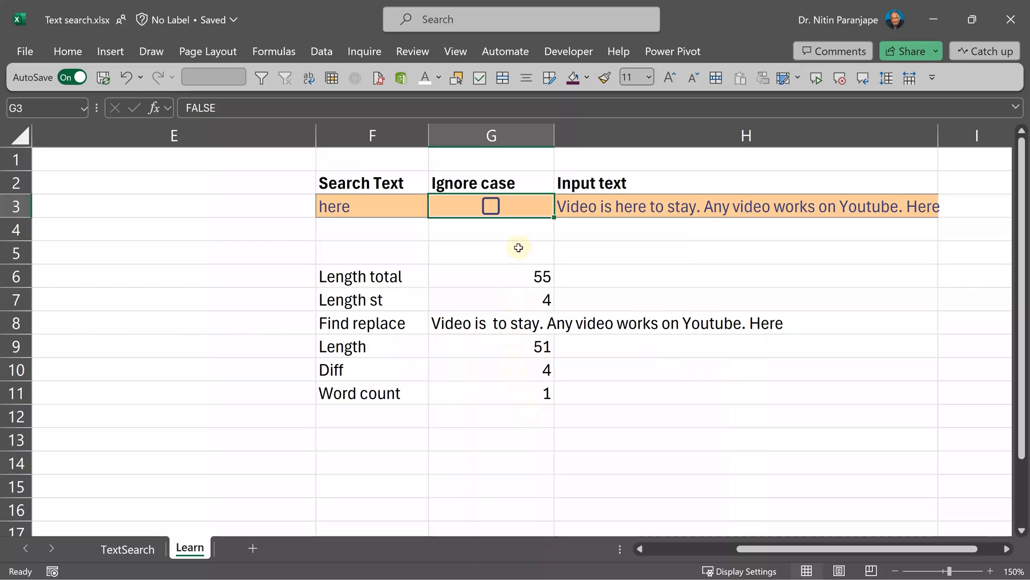
{"action": "mouse_move", "coordinate": [515, 394]}
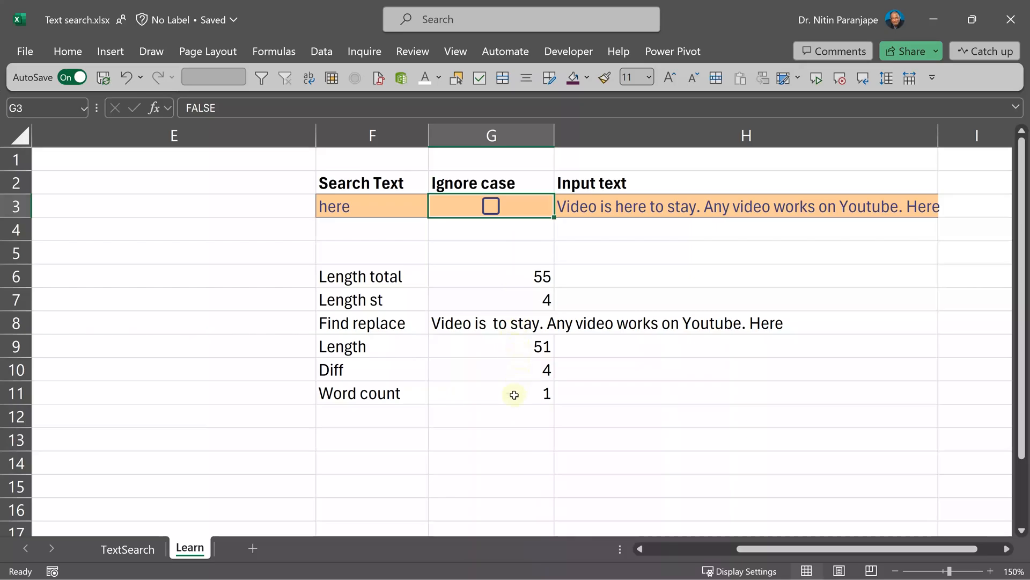
{"action": "mouse_move", "coordinate": [500, 422]}
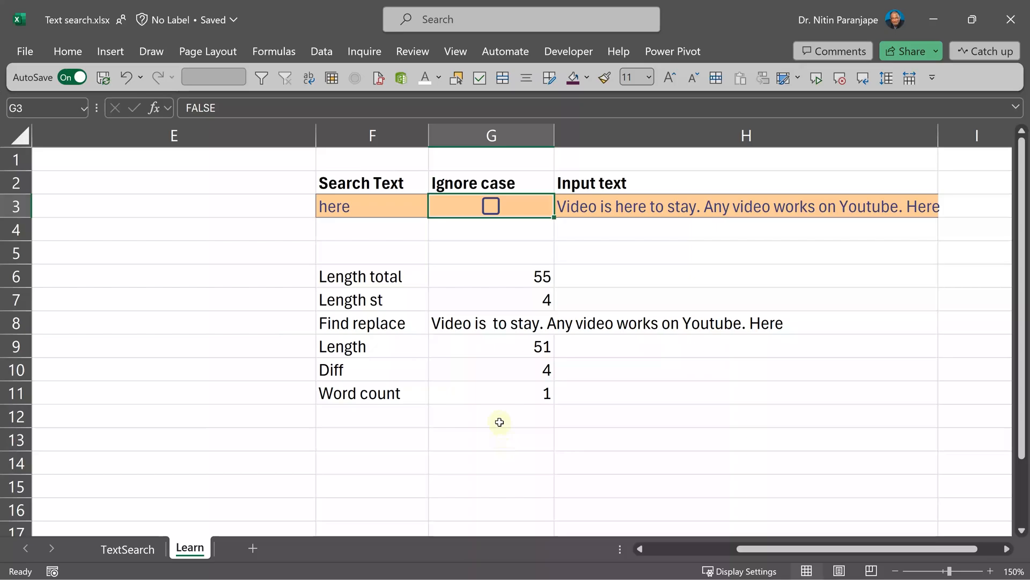
{"action": "left_click", "coordinate": [491, 415]}
{"action": "type", "text": "="}
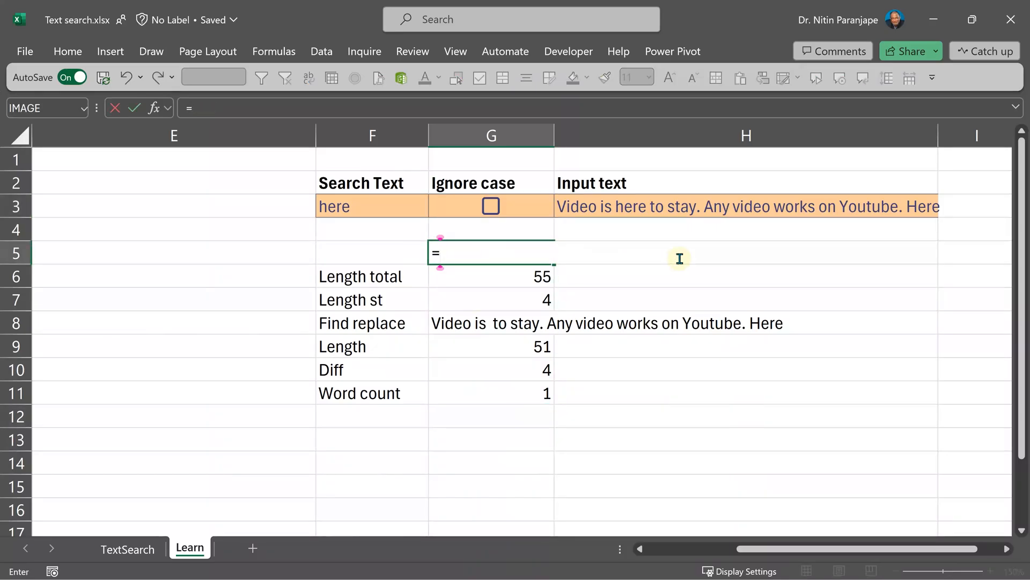
Step: In G5, enter =(LEN(input)-LEN(SUBSTITUTE(input,st,""))) using the named ranges
{"action": "type", "text": "len("}
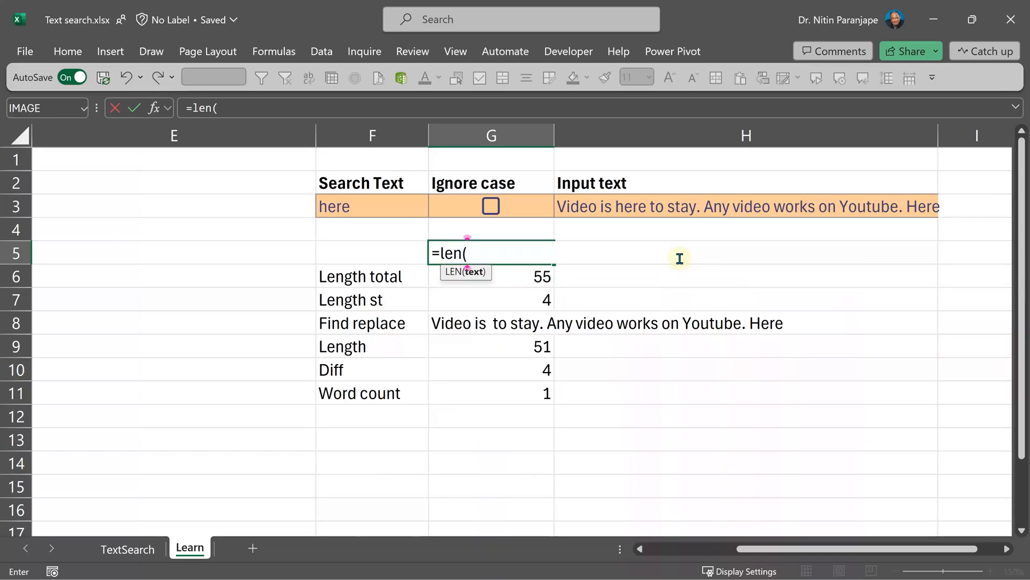
{"action": "type", "text": "input"}
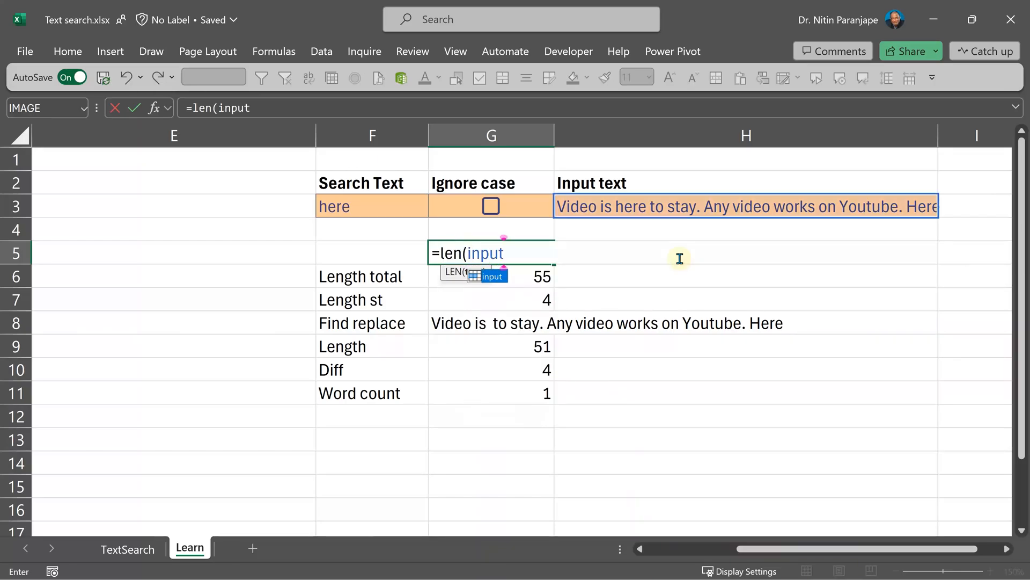
{"action": "type", "text": ")"}
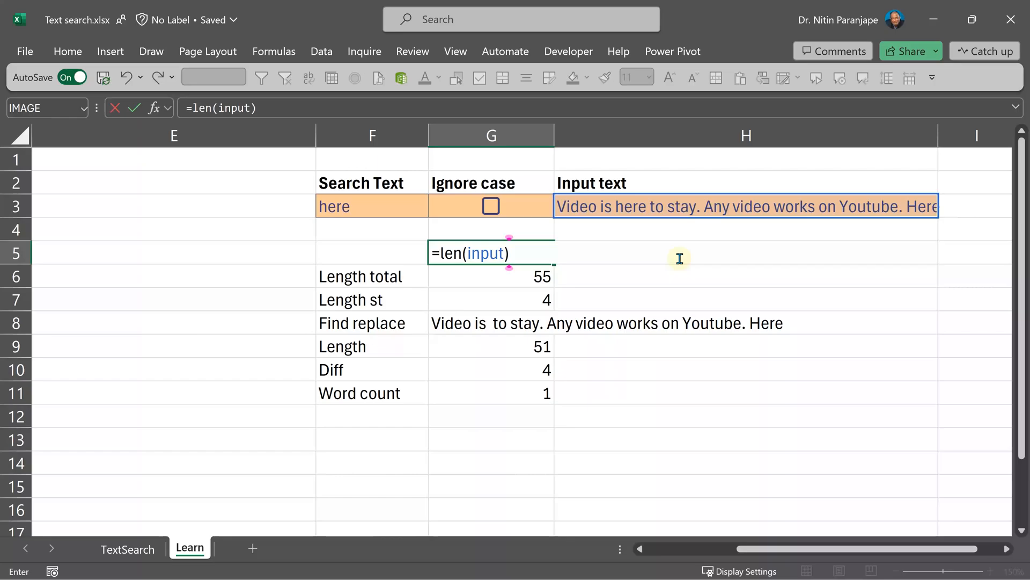
{"action": "type", "text": "-len("}
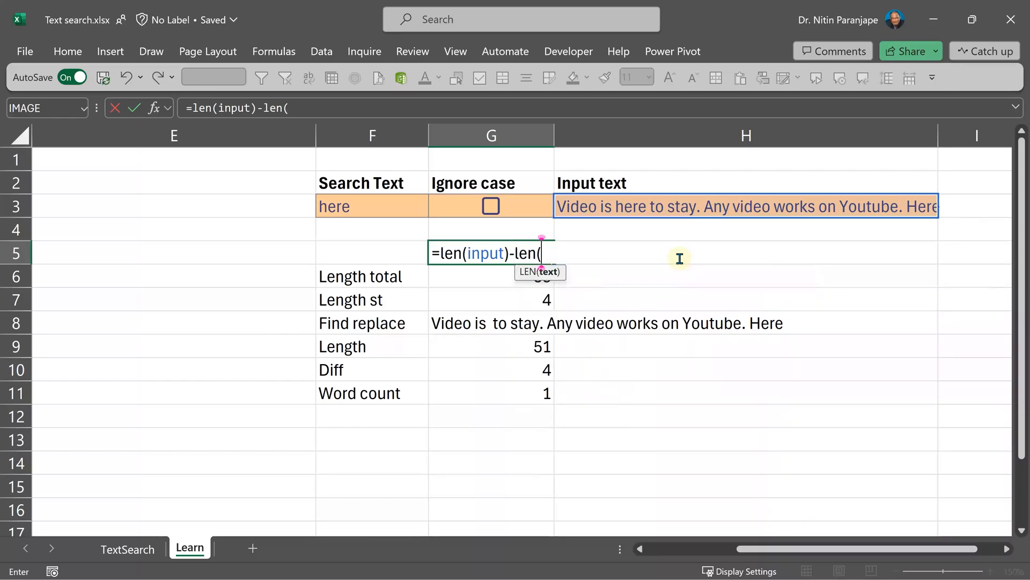
{"action": "type", "text": "SUBSTITUTE("}
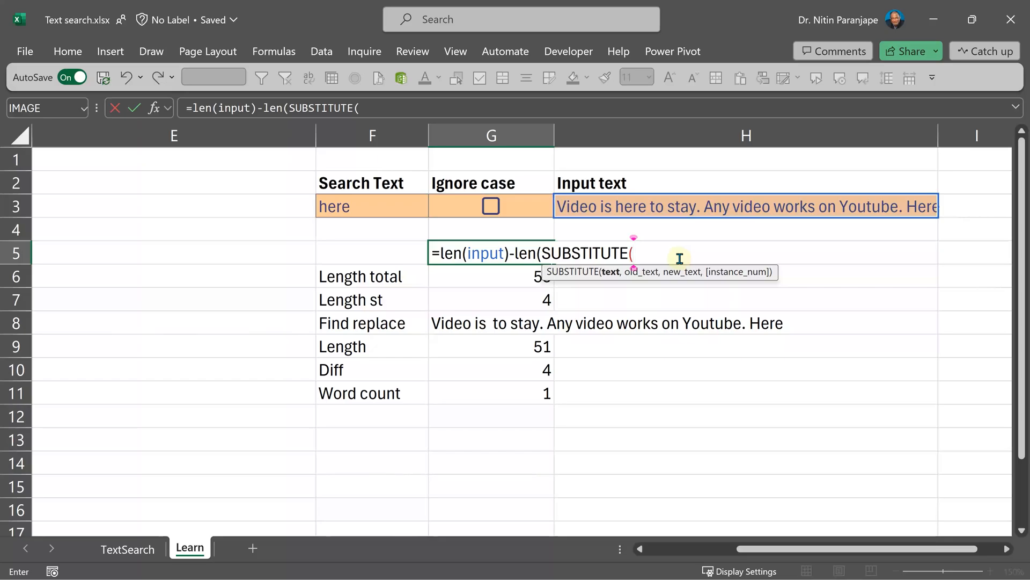
{"action": "type", "text": "input,st,\""}
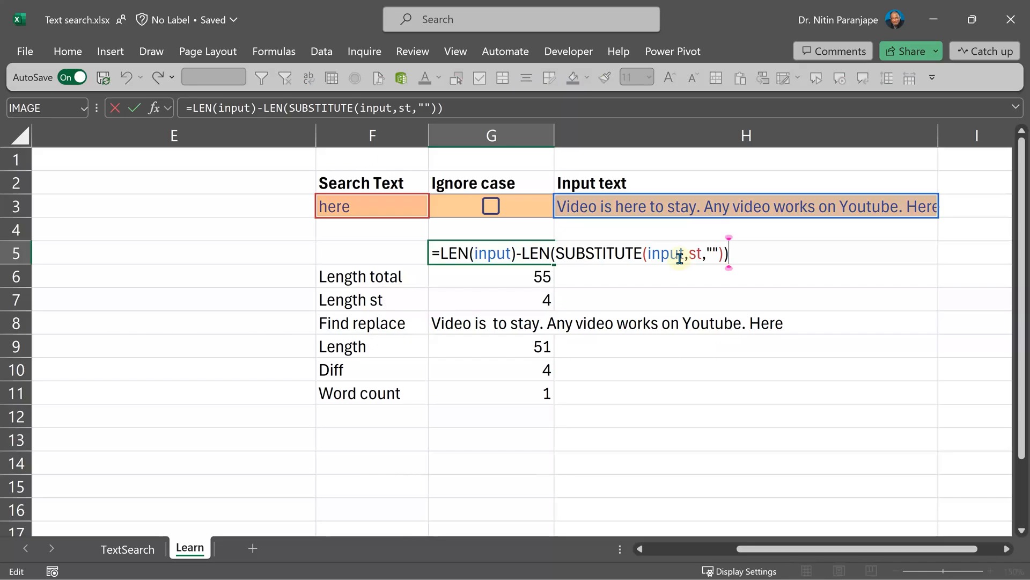
{"action": "type", "text": "("}
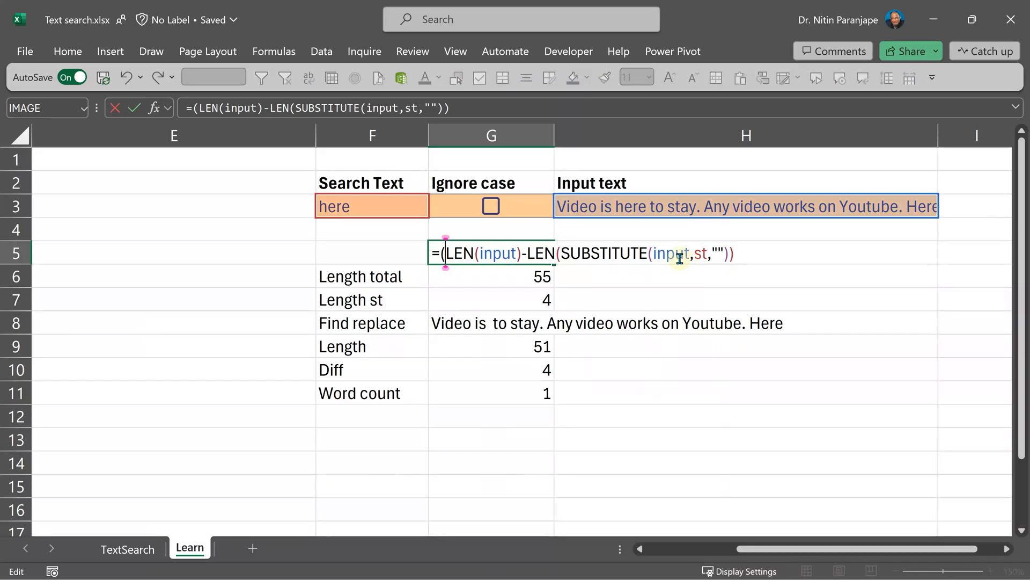
{"action": "type", "text": ")"}
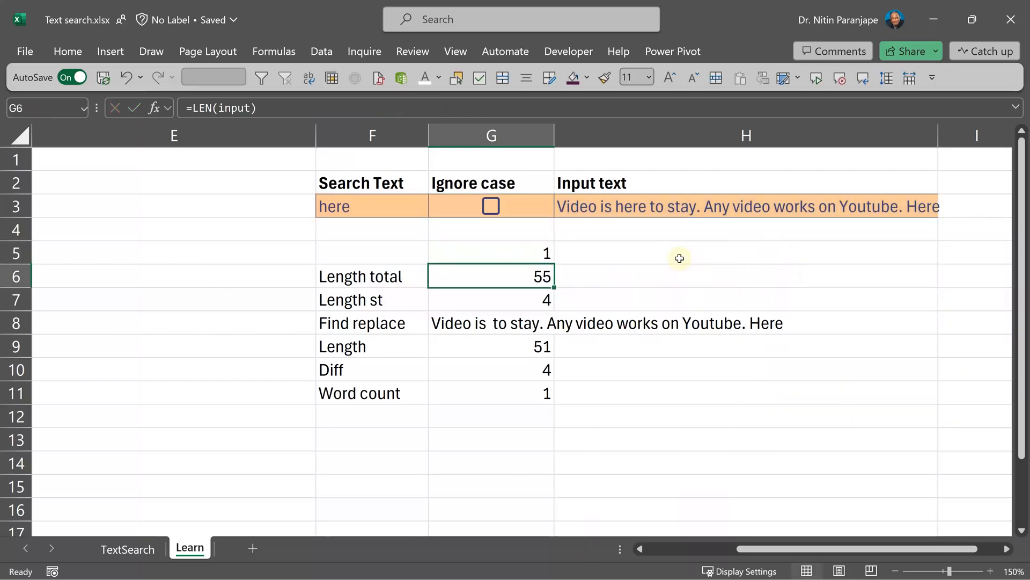
{"action": "left_click", "coordinate": [745, 229]}
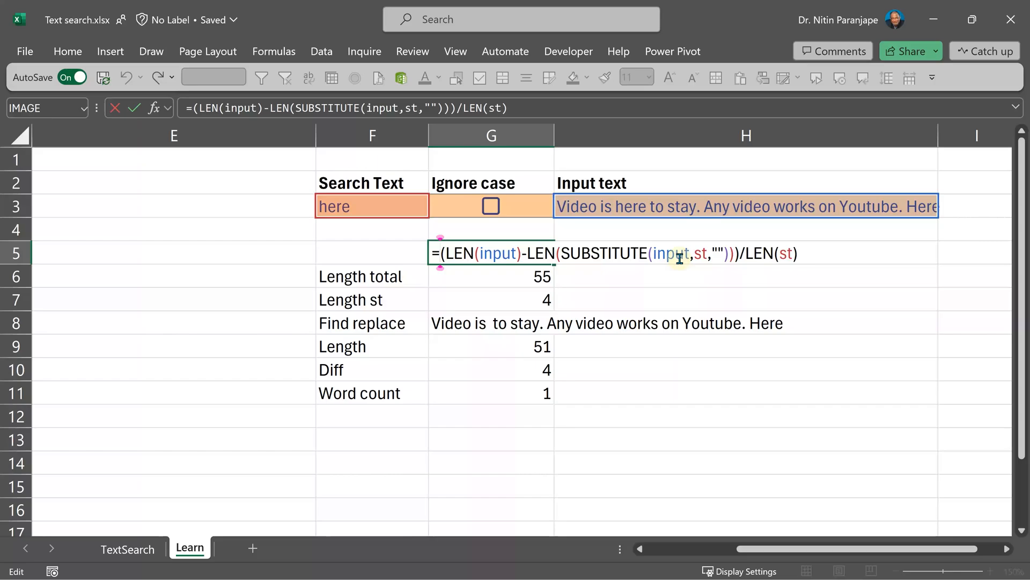
Step: Wrap the G5 count in LET with variable x and divide by LEN(st)
{"action": "type", "text": "let("}
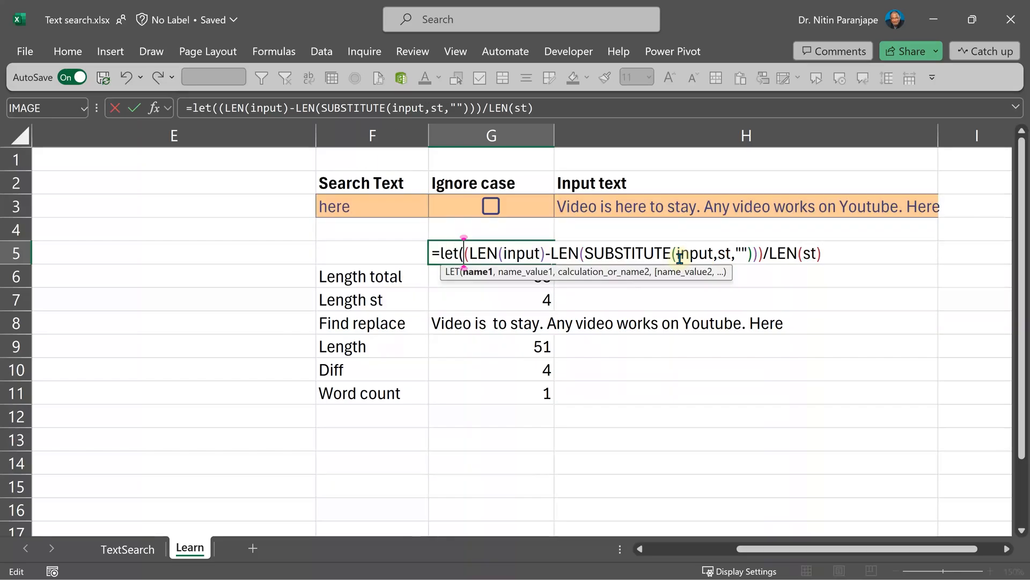
{"action": "type", "text": "x,"}
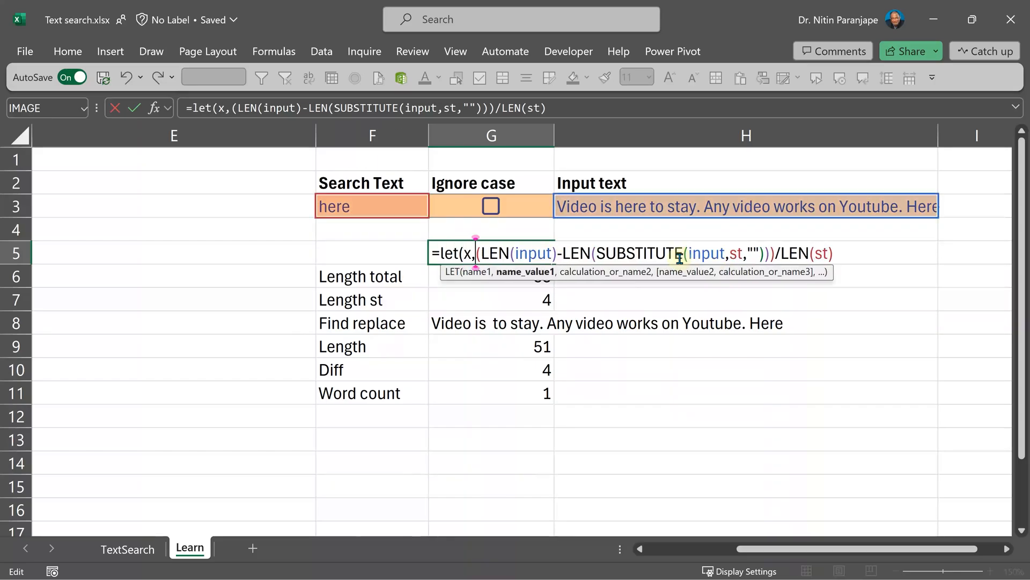
{"action": "type", "text": "input,y,st"}
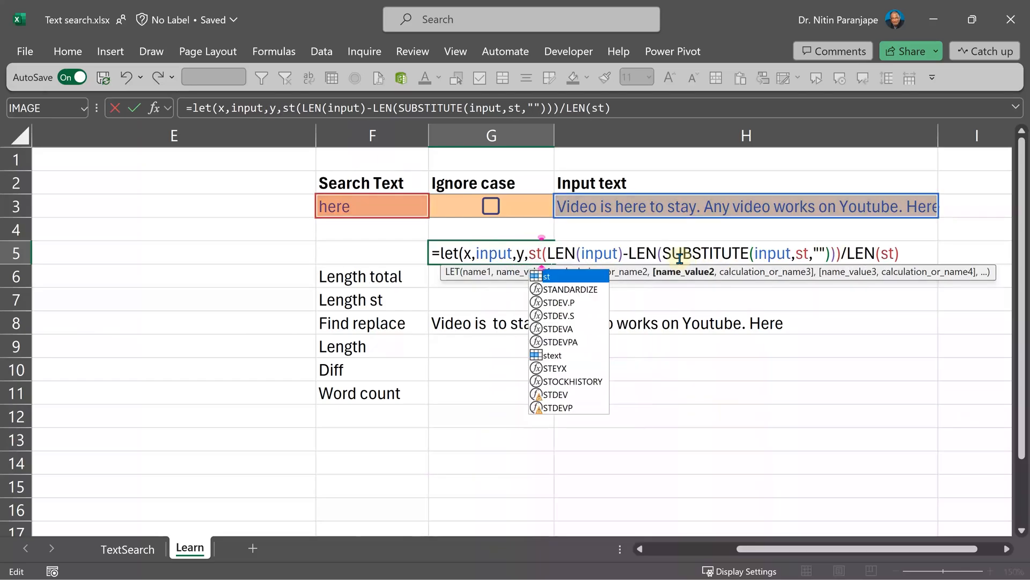
{"action": "type", "text": "(x,input,y,st,(LEN("}
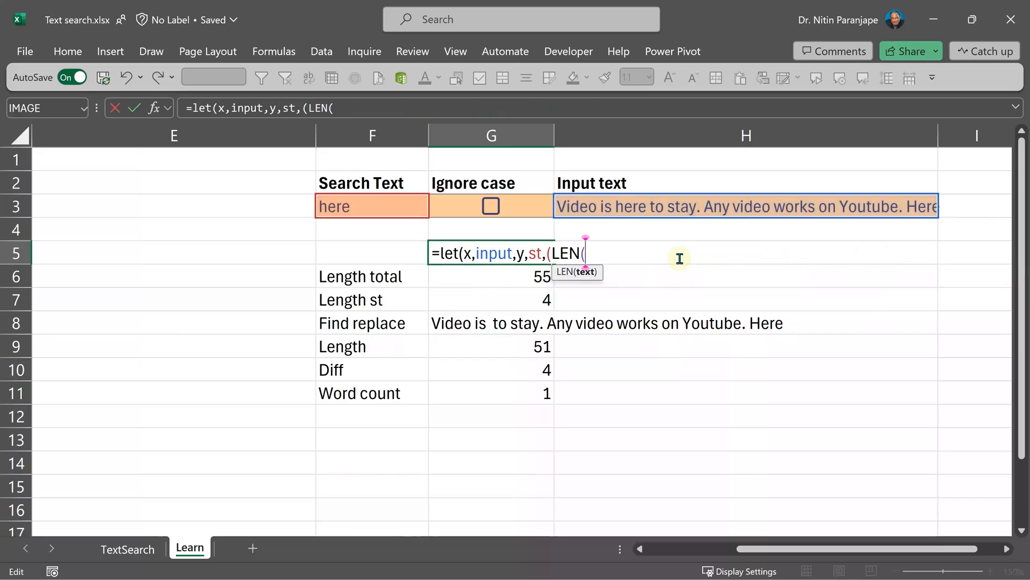
{"action": "type", "text": "x)-LEN(SUBSTITUTE(input,st,\"\")))/LEN(st)"}
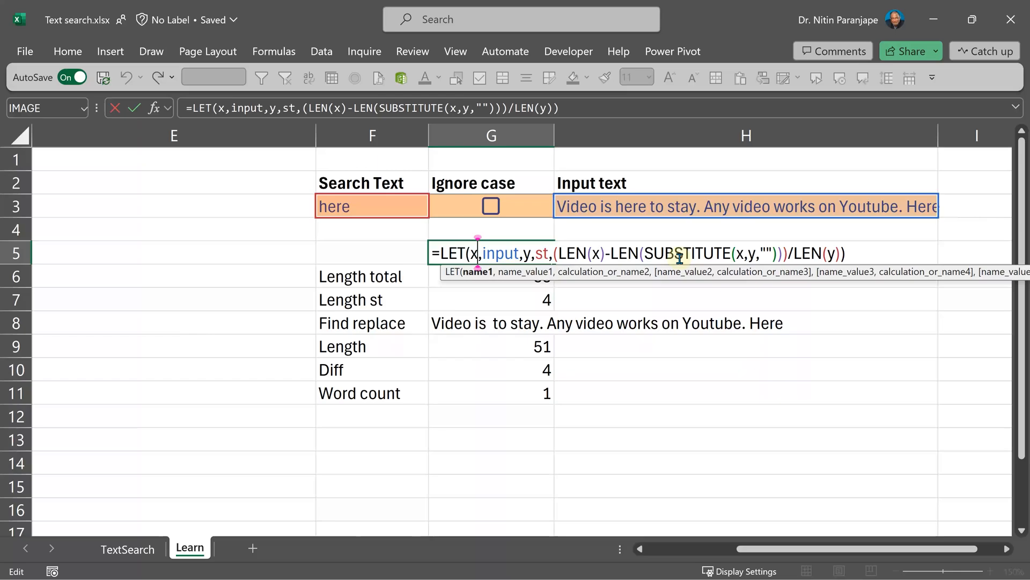
Step: Add IF(G3, LOWER(...)) so texts are lowercased, commit the formula, and tick Ignore case
{"action": "type", "text": "If(G3,lower("}
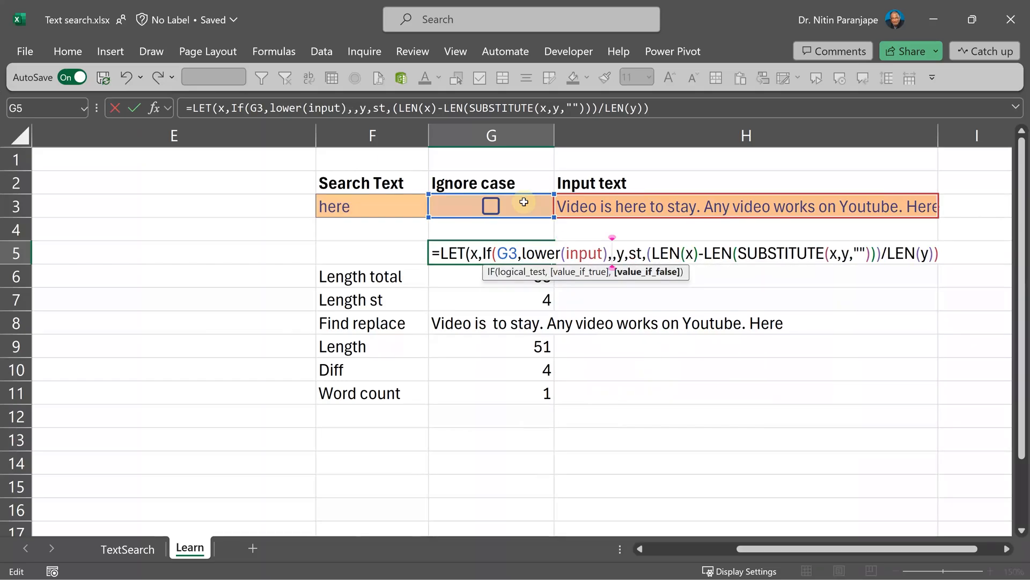
{"action": "type", "text": "input"}
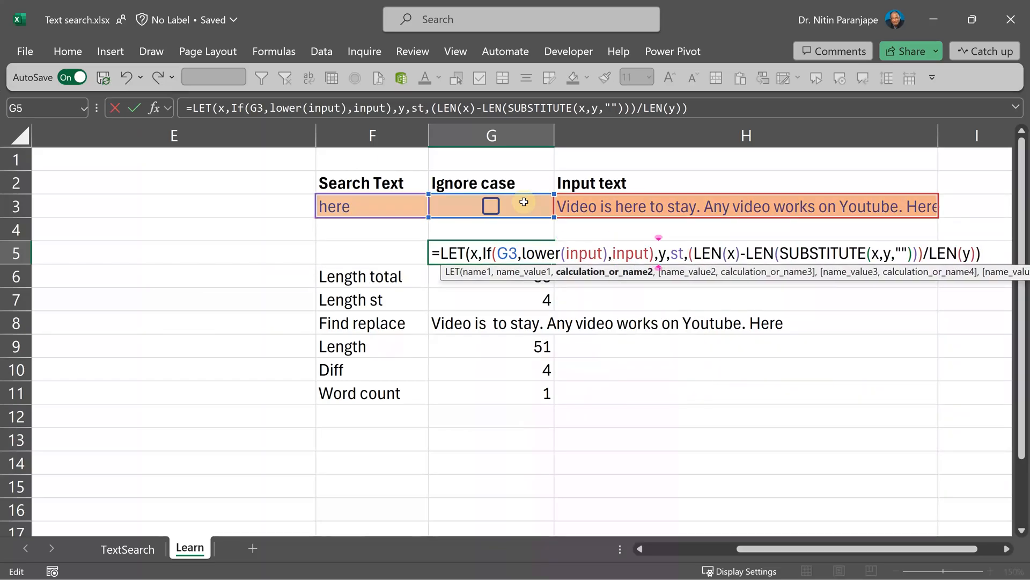
{"action": "type", "text": "if(g3,"}
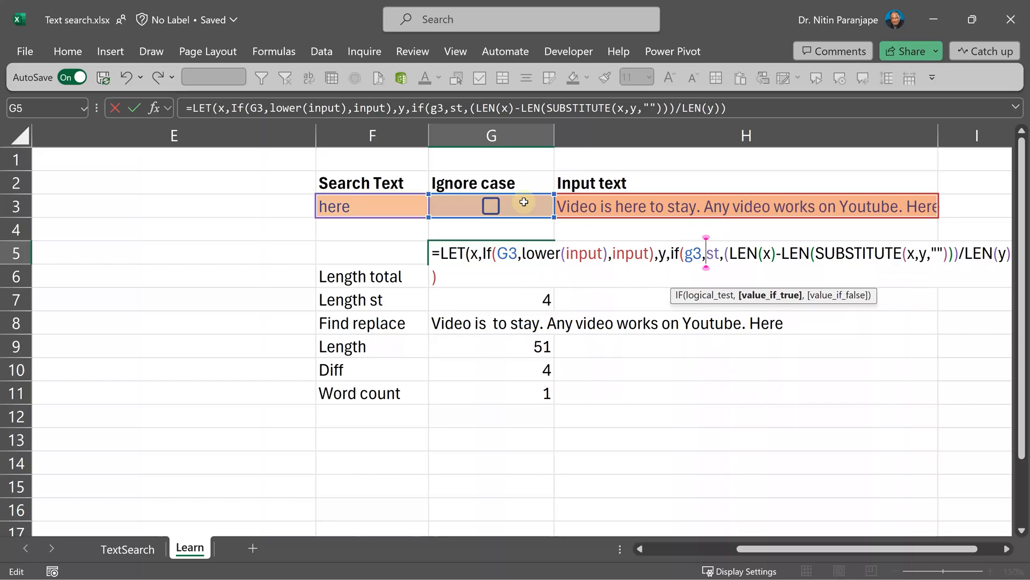
{"action": "type", "text": "lower(st),st"}
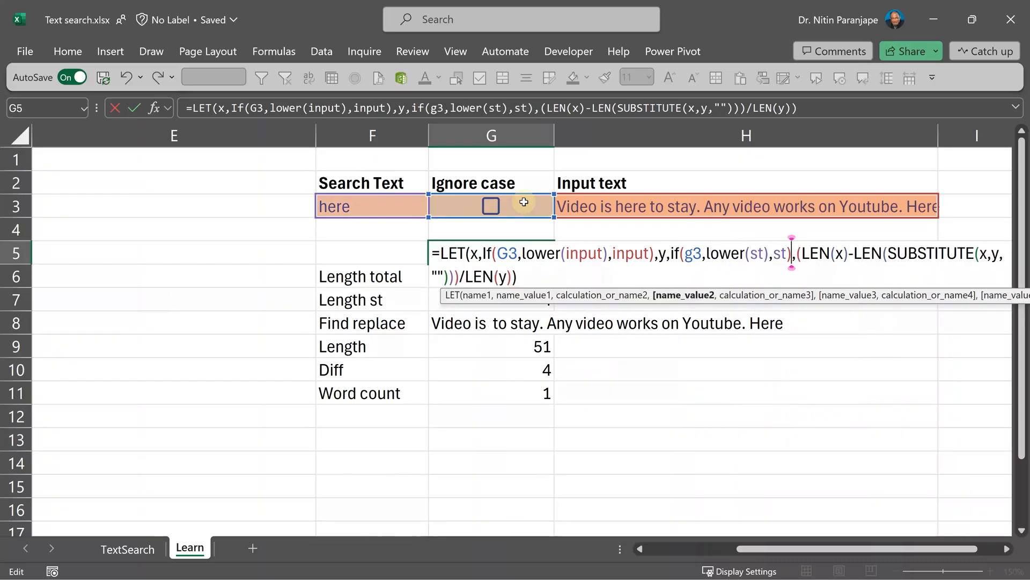
{"action": "key", "text": "Enter"}
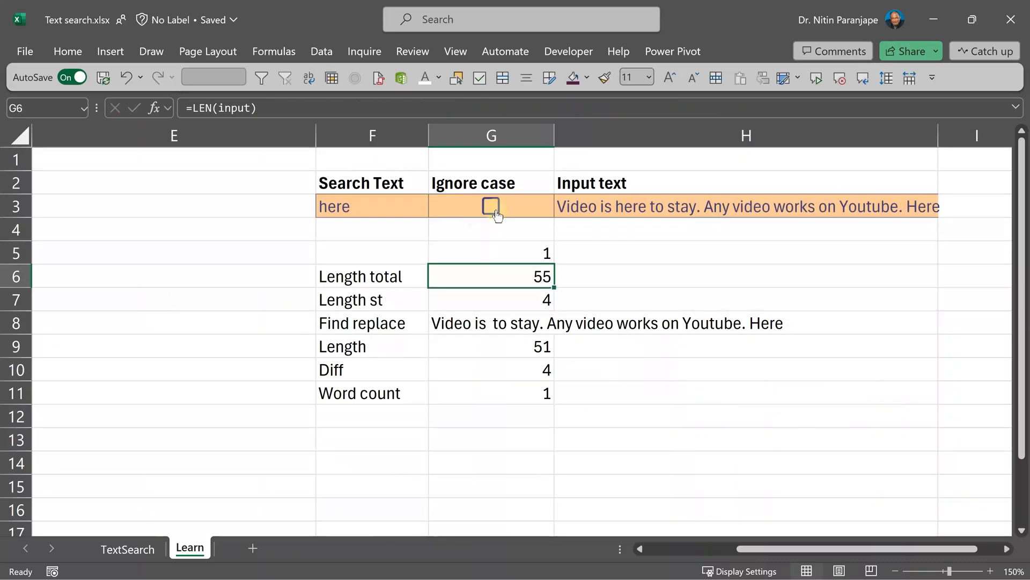
{"action": "left_click", "coordinate": [491, 205]}
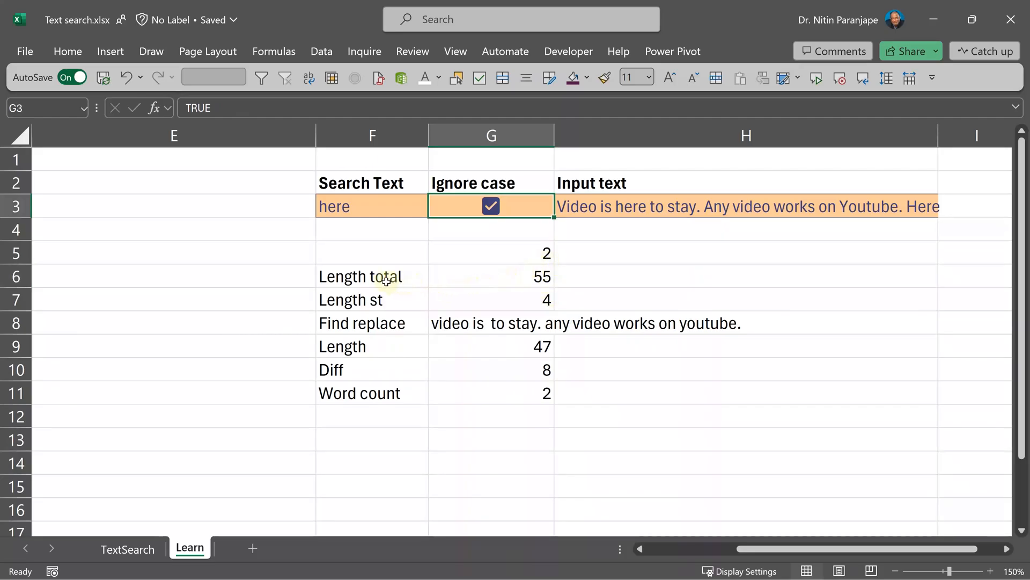
Step: Review the LET formula in G5, then go to the TextSearch sheet
{"action": "left_click_drag", "start_coordinate": [360, 276], "coordinate": [747, 394]}
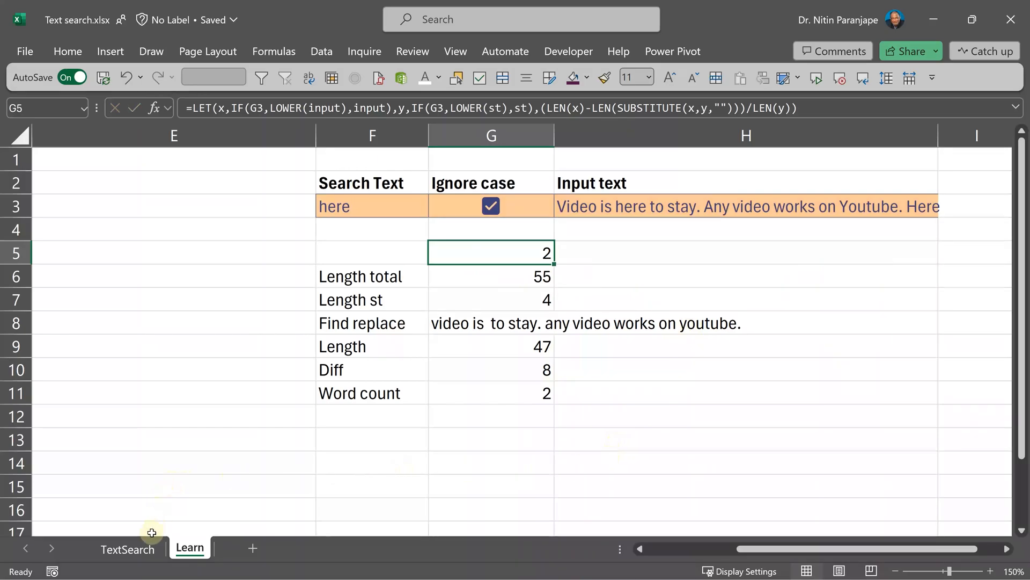
{"action": "left_click", "coordinate": [126, 548]}
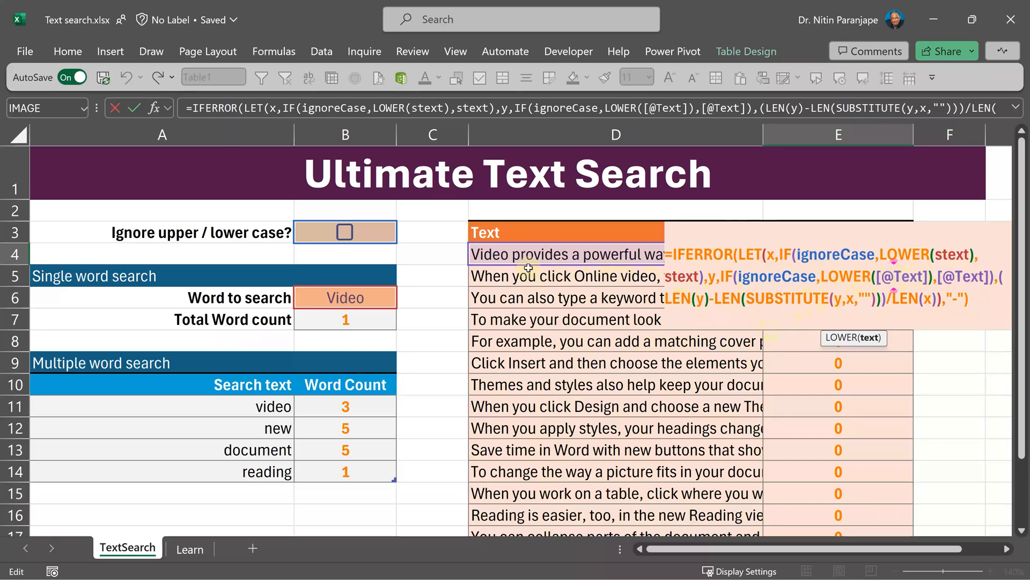
{"action": "mouse_move", "coordinate": [595, 466]}
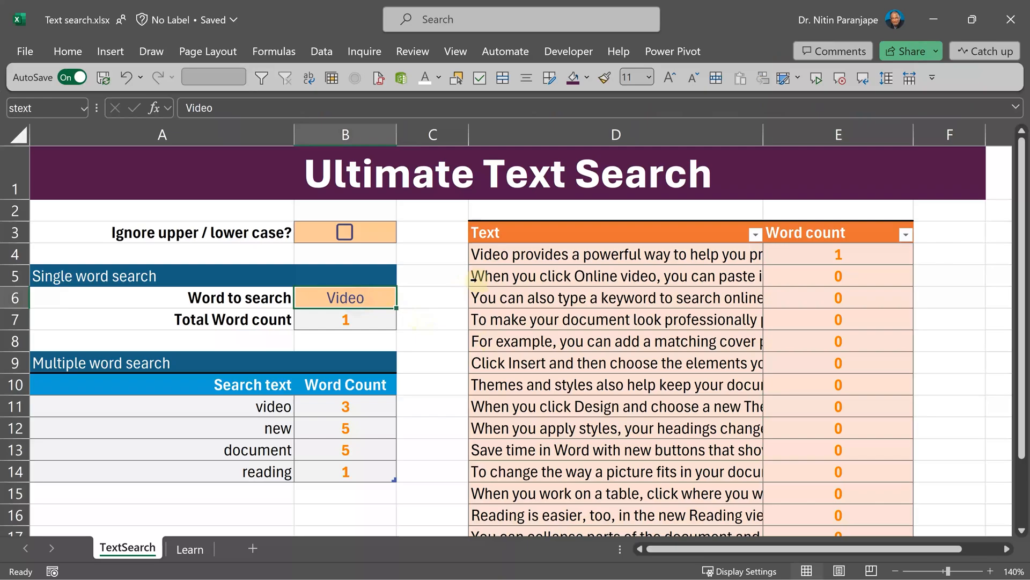
Step: Tick 'Ignore upper / lower case?' so Video counts 4 and reading counts 3
{"action": "left_click", "coordinate": [345, 231]}
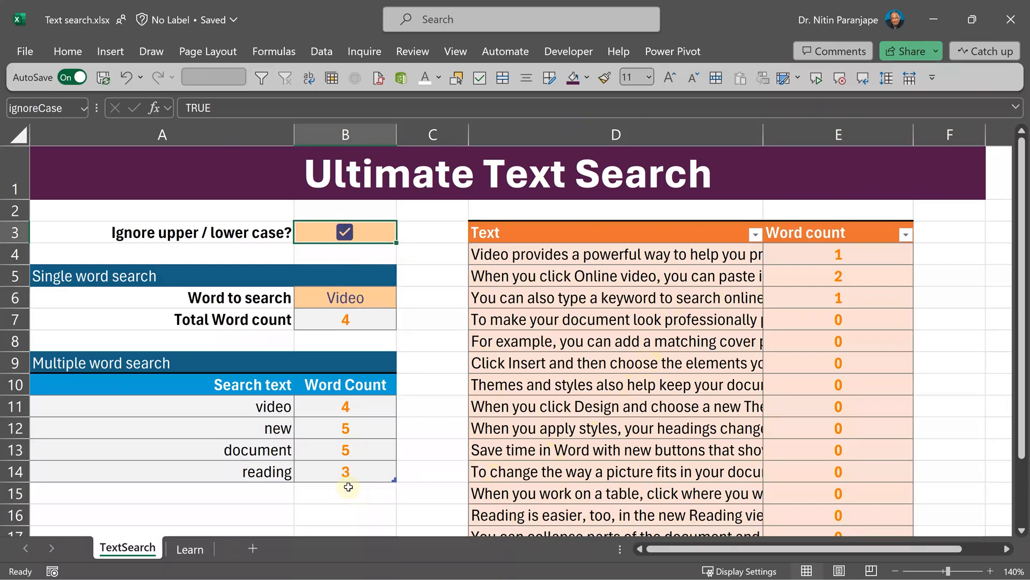
{"action": "left_click", "coordinate": [344, 319]}
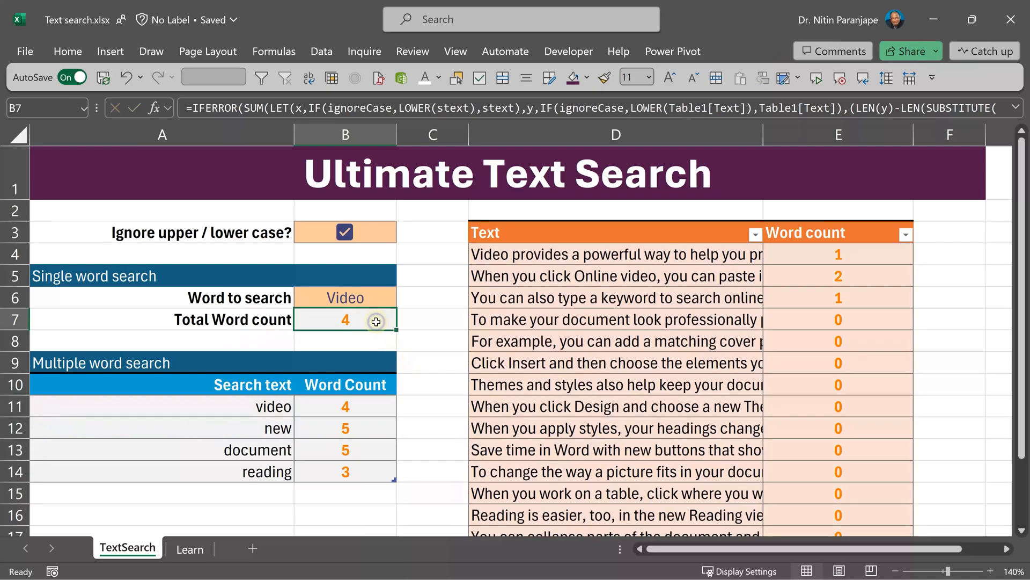
{"action": "double_click", "coordinate": [344, 320]}
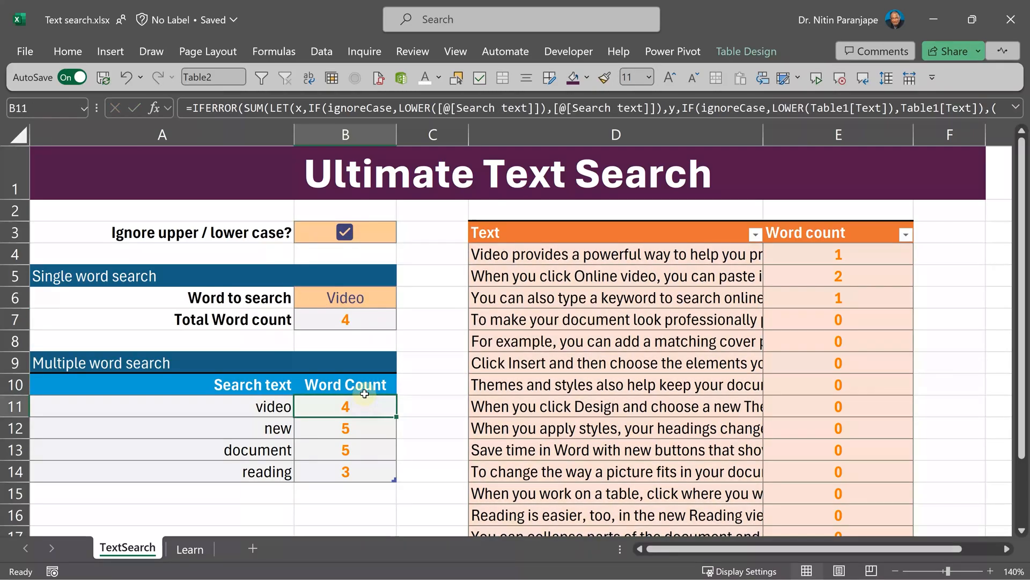
{"action": "double_click", "coordinate": [345, 407]}
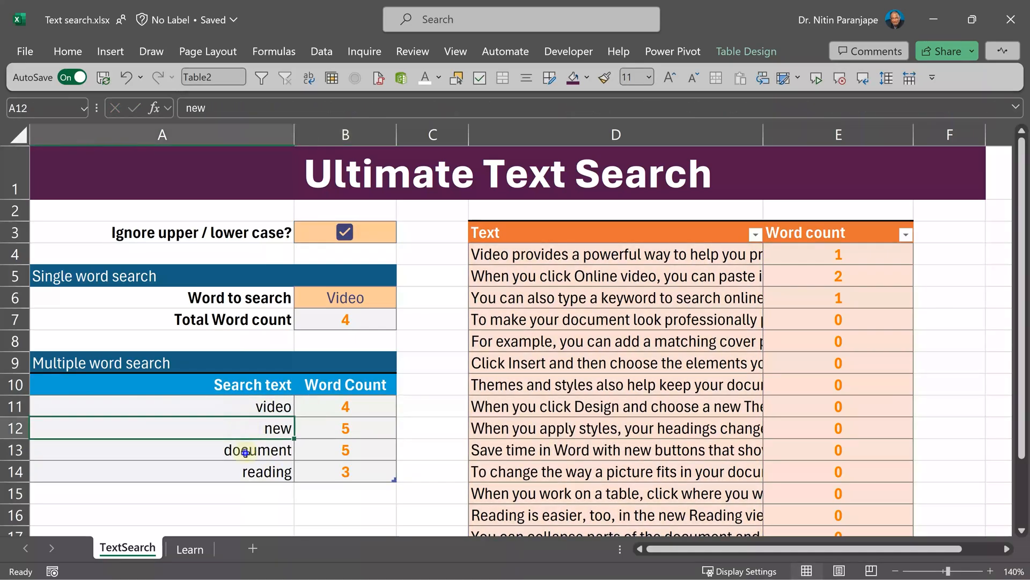
{"action": "left_click", "coordinate": [266, 471]}
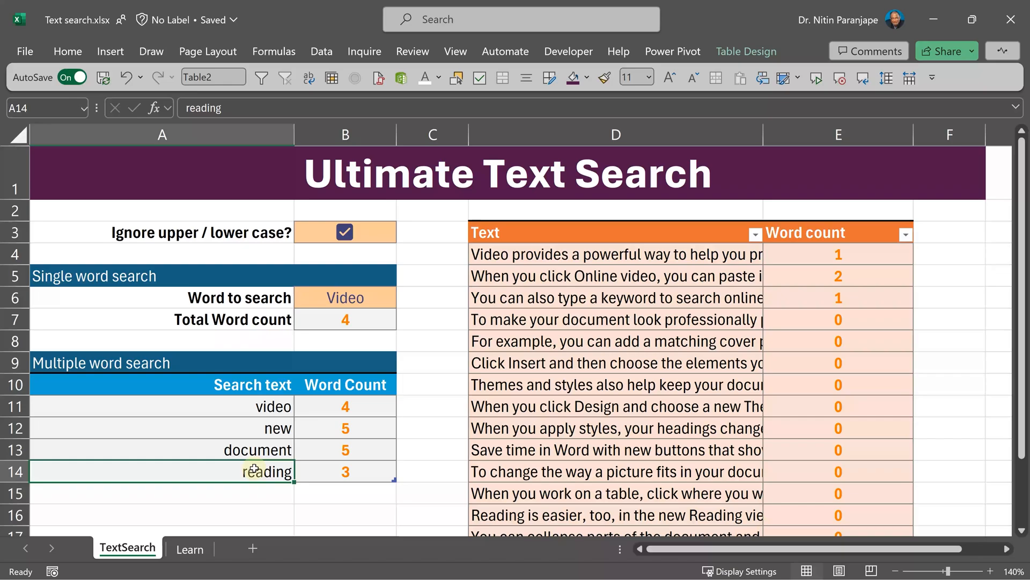